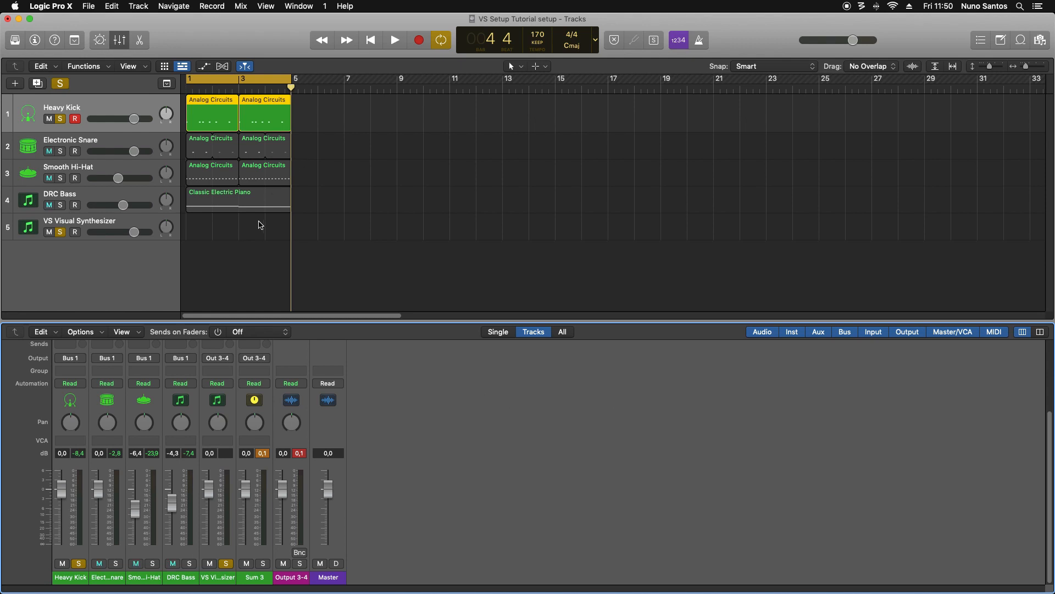
{"action": "mouse_move", "coordinate": [103, 186]}
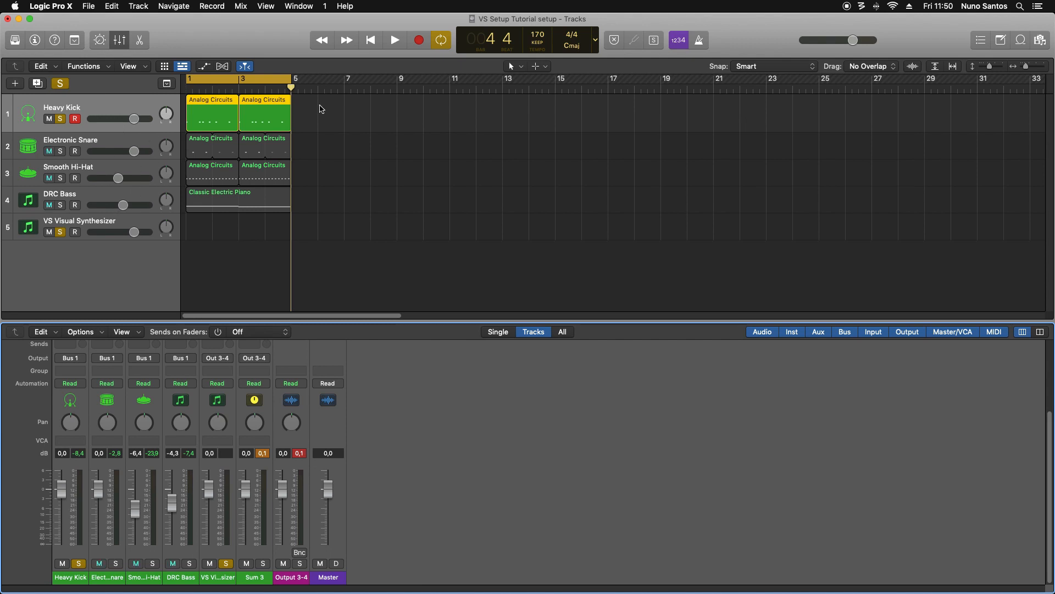
- Play the drum-and-bass arrangement from the start with the kick and synth solos cleared, then stop
{"action": "left_click", "coordinate": [394, 39]}
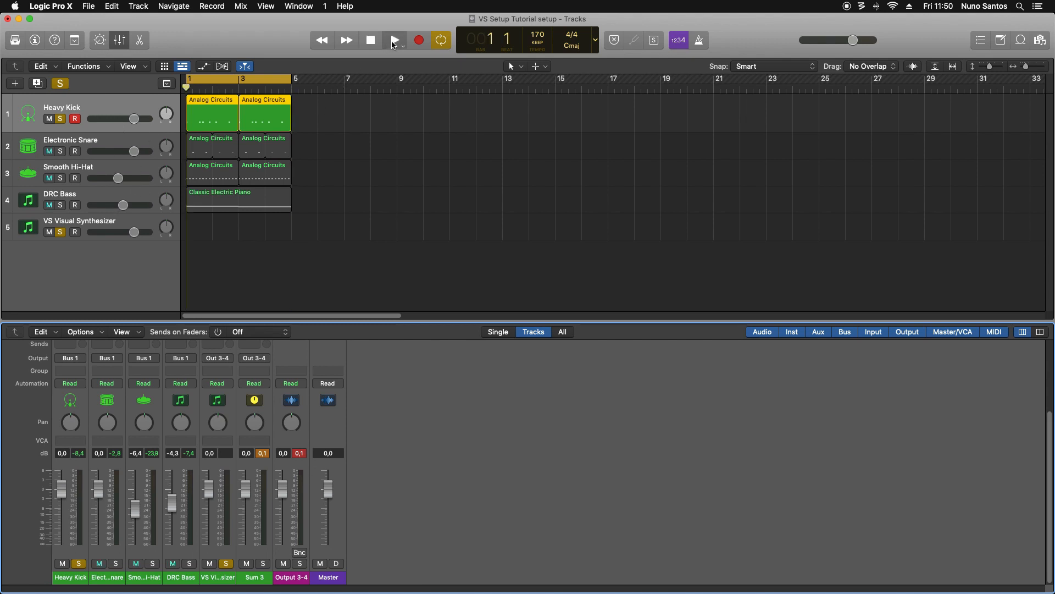
{"action": "left_click", "coordinate": [394, 39]}
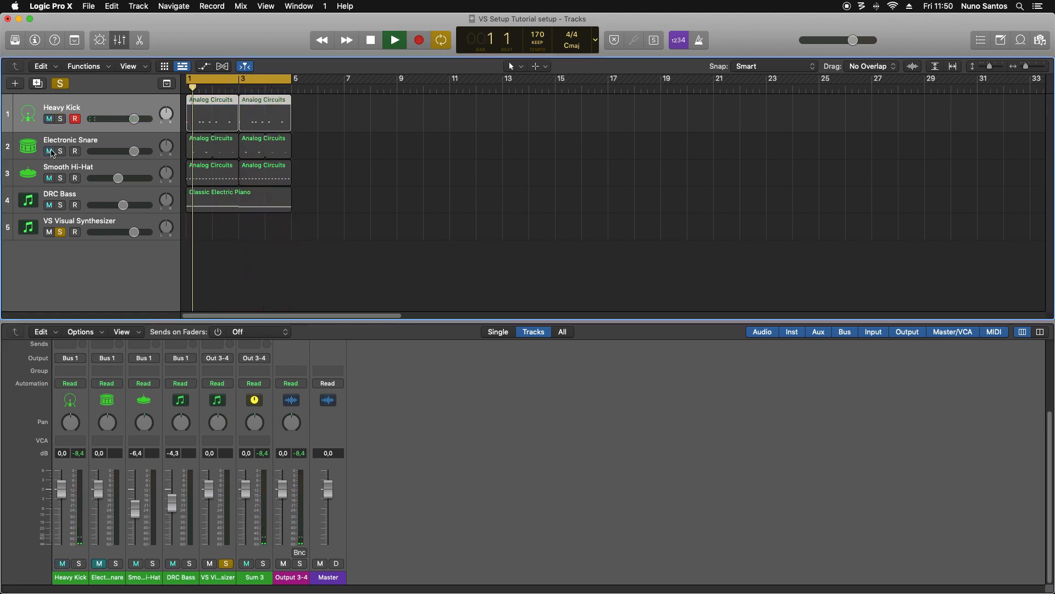
{"action": "left_click", "coordinate": [393, 40]}
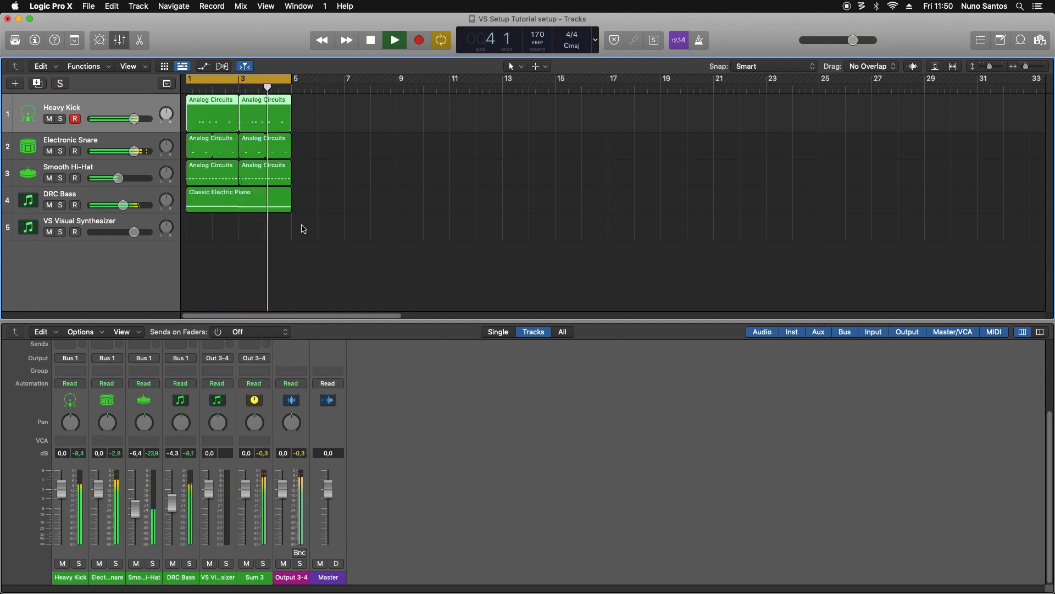
{"action": "left_click", "coordinate": [189, 79]}
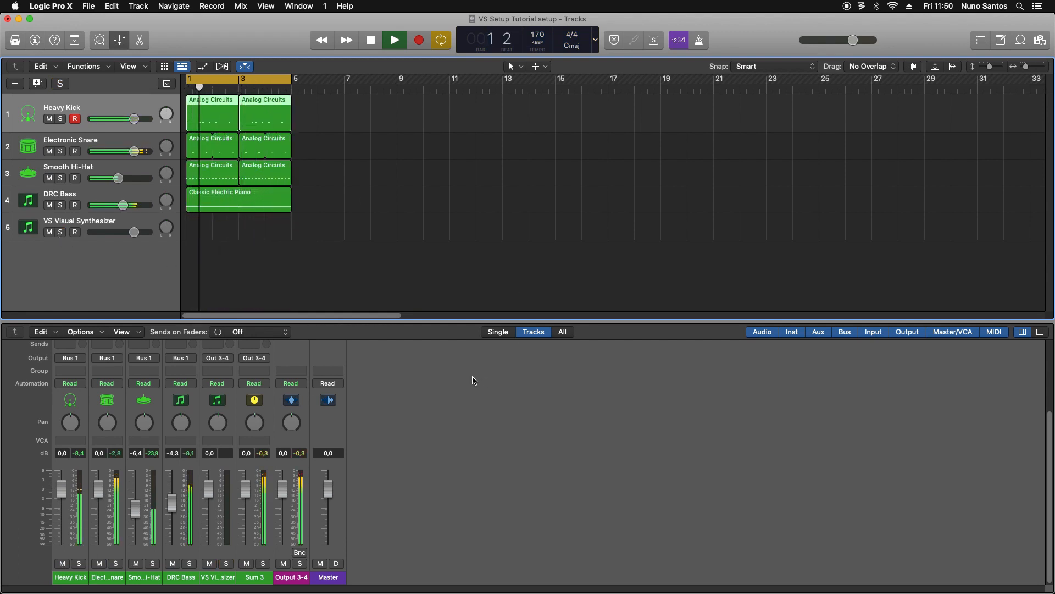
{"action": "left_click", "coordinate": [395, 40]}
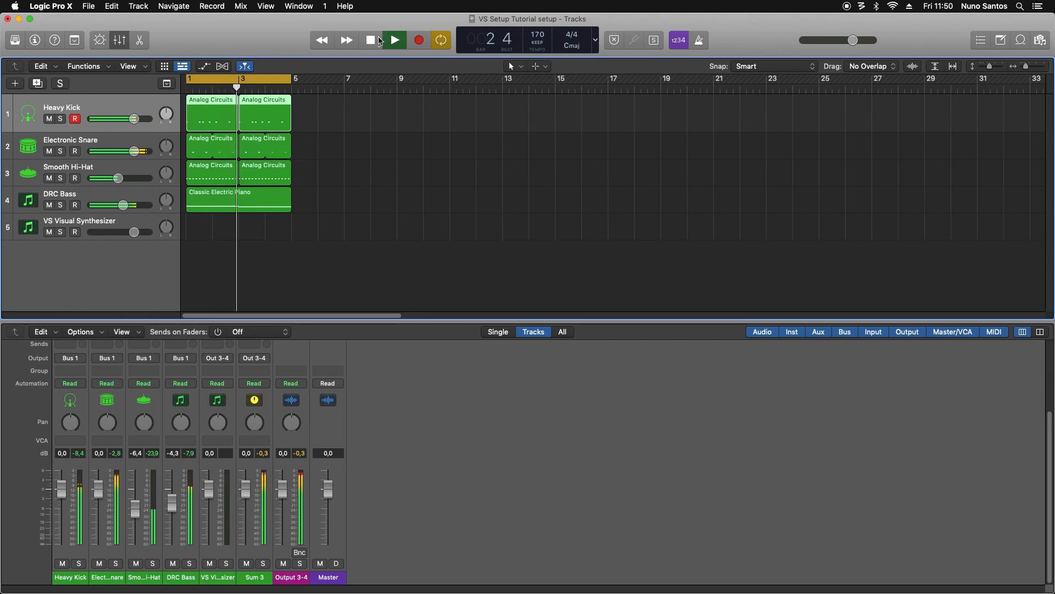
{"action": "left_click", "coordinate": [394, 40]}
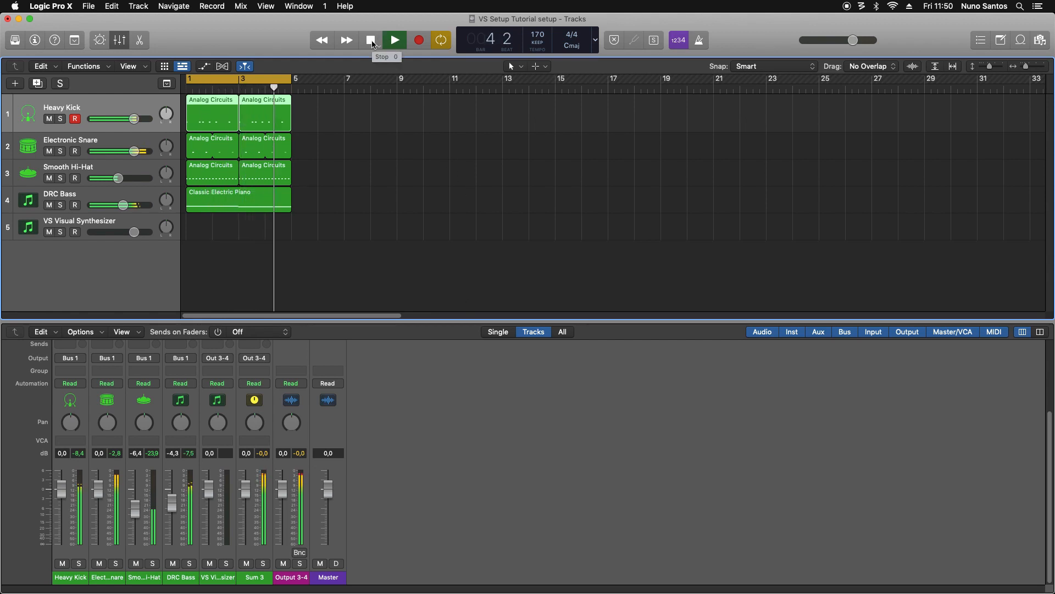
{"action": "left_click", "coordinate": [370, 39]}
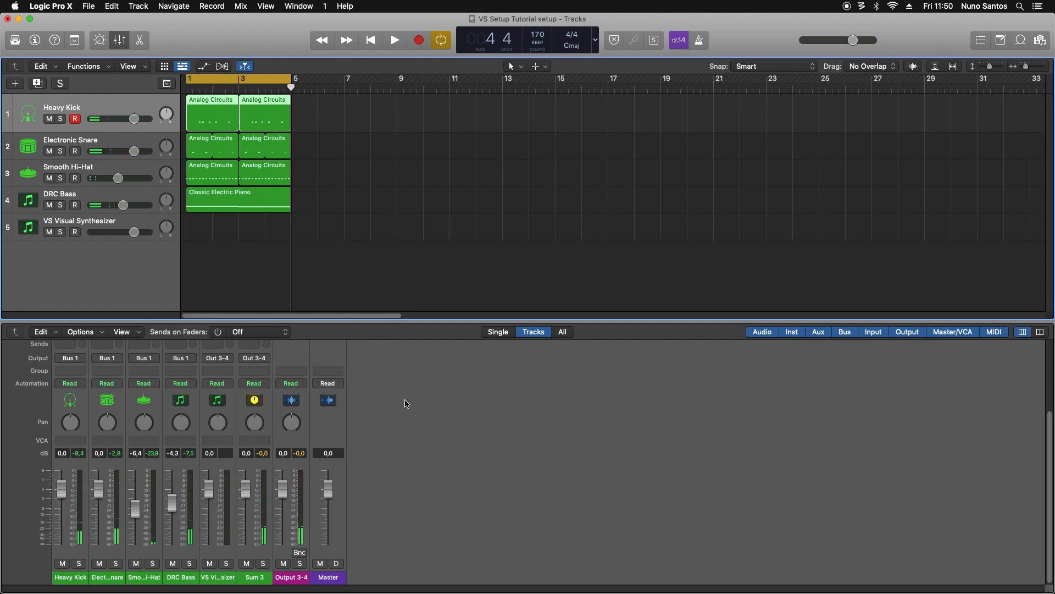
- Open the MIDI Environment from the Window menu and drag its corner to enlarge it
{"action": "left_click", "coordinate": [299, 6]}
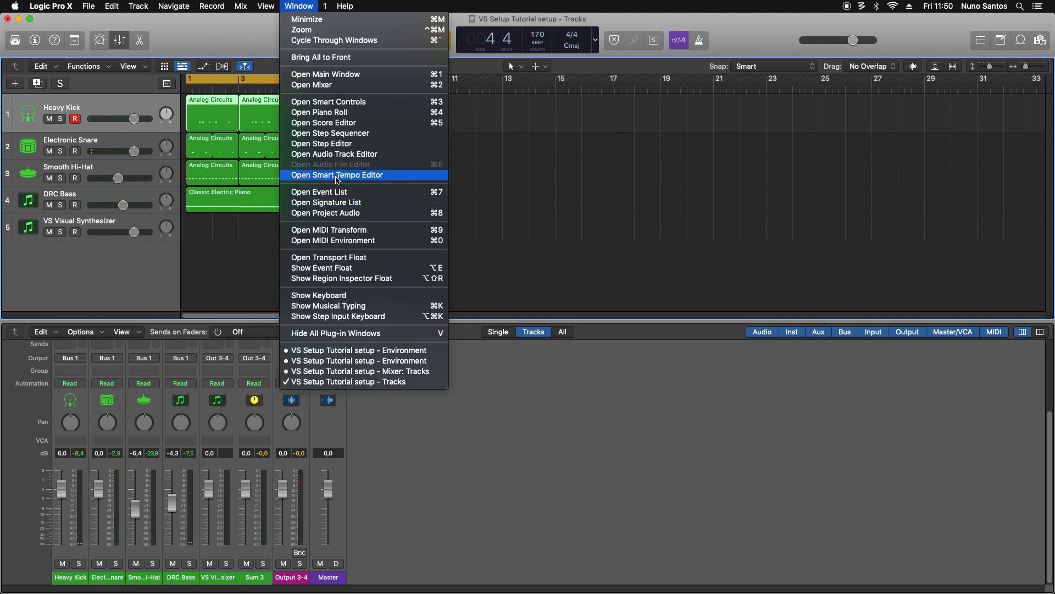
{"action": "mouse_move", "coordinate": [340, 240]}
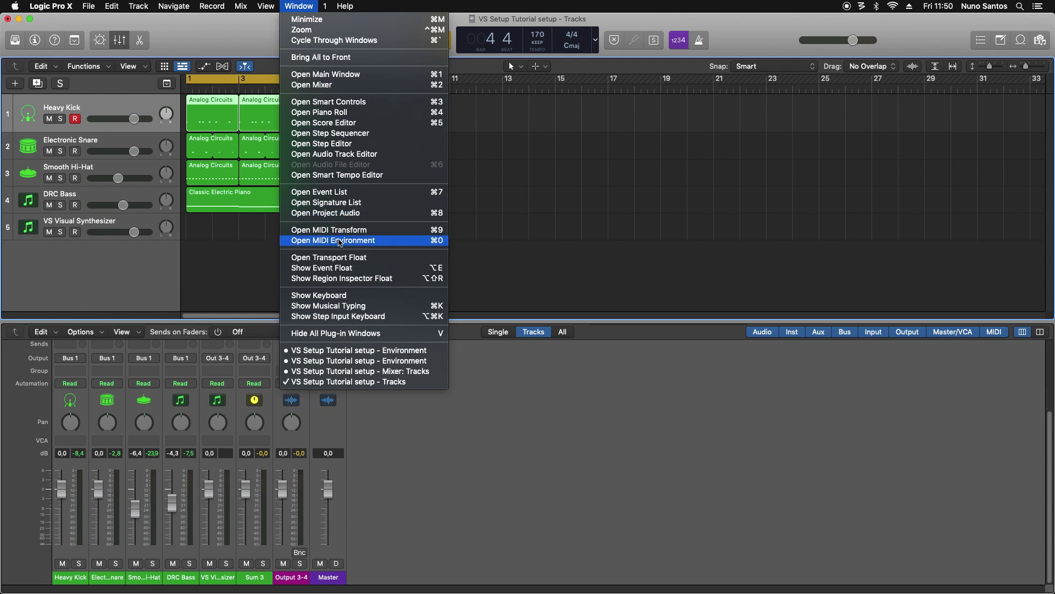
{"action": "left_click", "coordinate": [332, 241]}
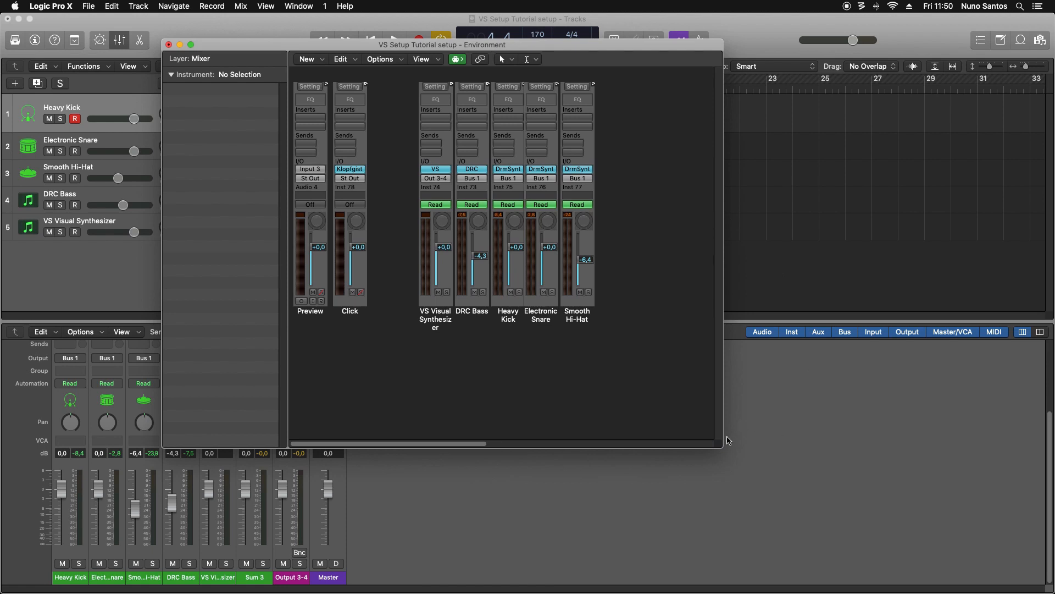
{"action": "left_click_drag", "start_coordinate": [728, 441], "coordinate": [862, 507]}
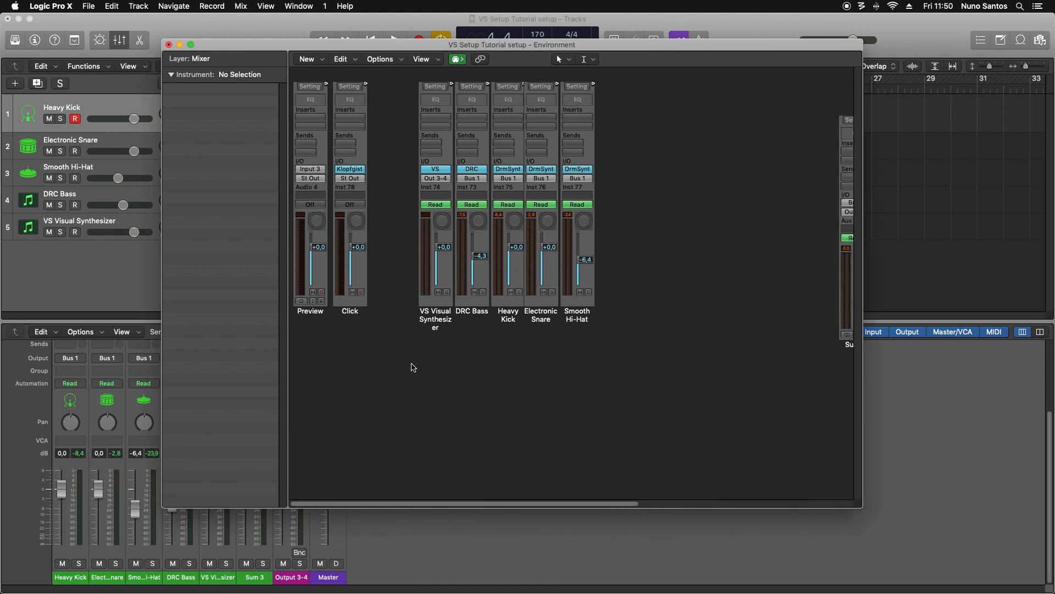
- Create a new Transformer object and cable the Heavy Kick output into it
{"action": "left_click", "coordinate": [306, 58]}
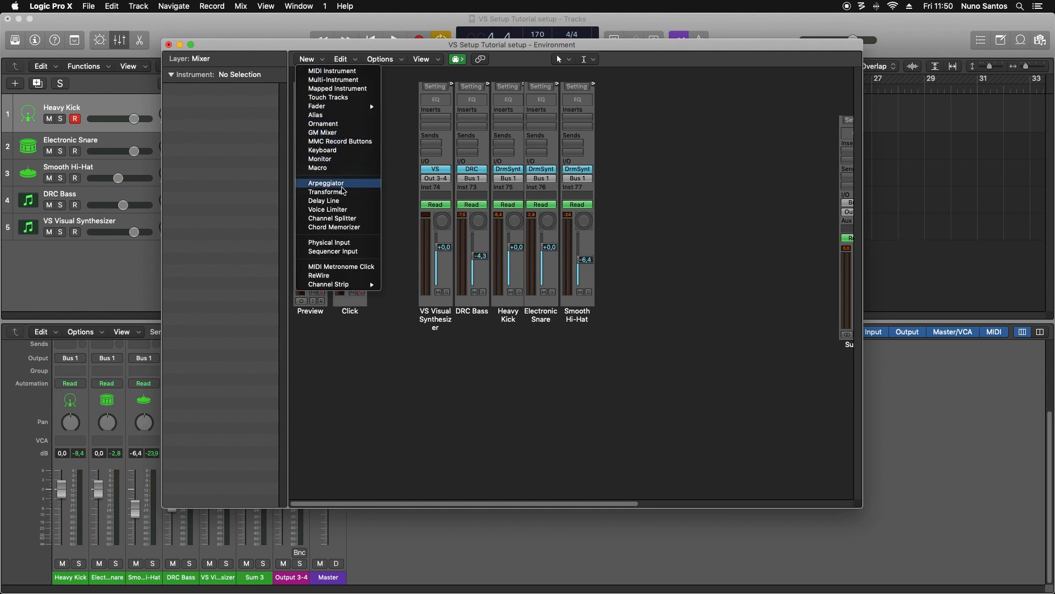
{"action": "left_click", "coordinate": [325, 191]}
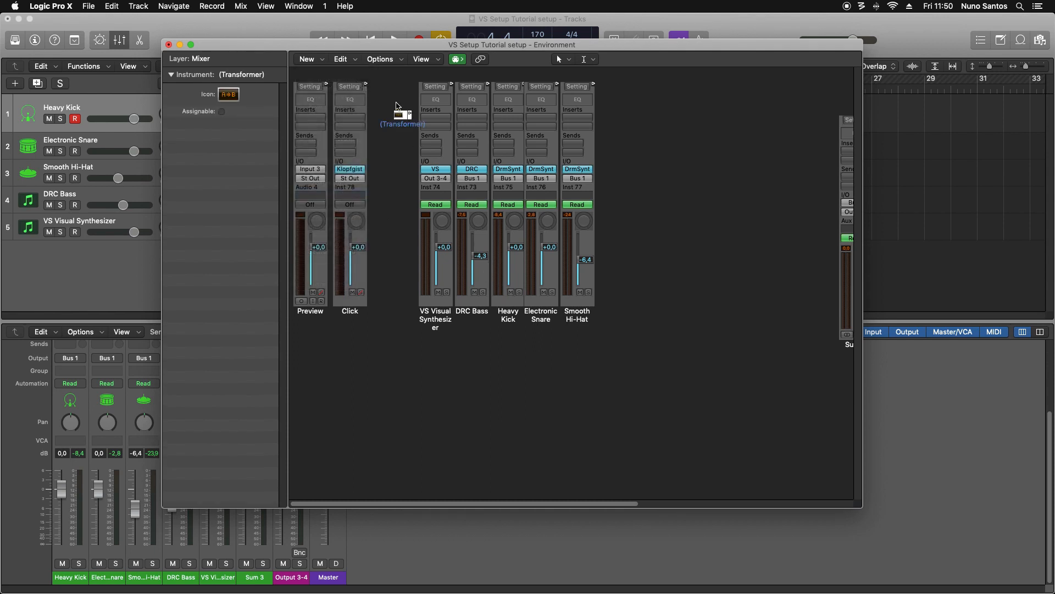
{"action": "left_click_drag", "start_coordinate": [402, 114], "coordinate": [480, 385]}
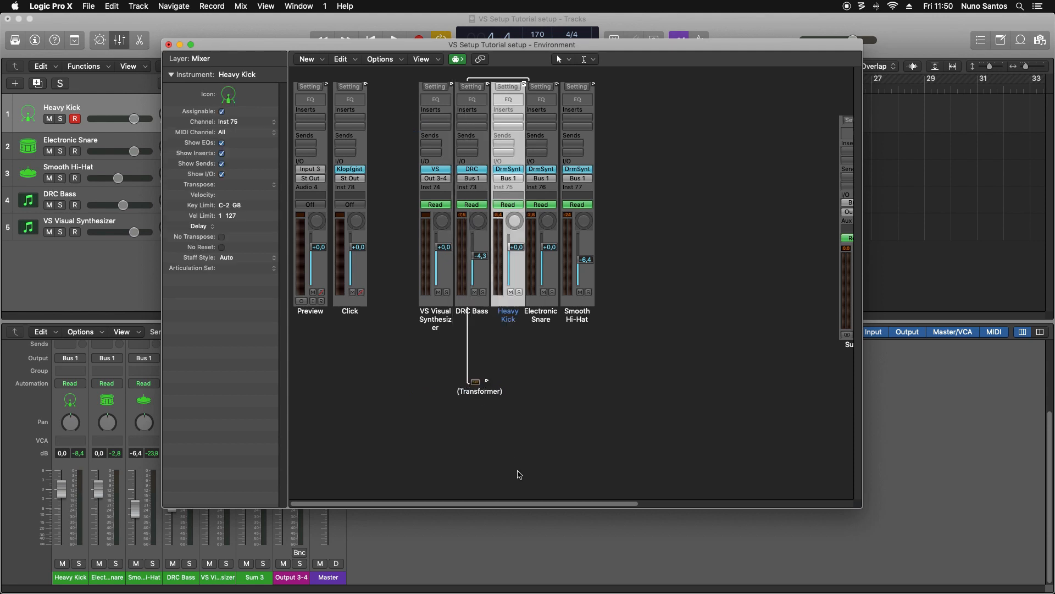
- Rename the Transformer 'Kick to VS' and cable it to VS Visual Synthesizer
{"action": "left_click", "coordinate": [476, 381]}
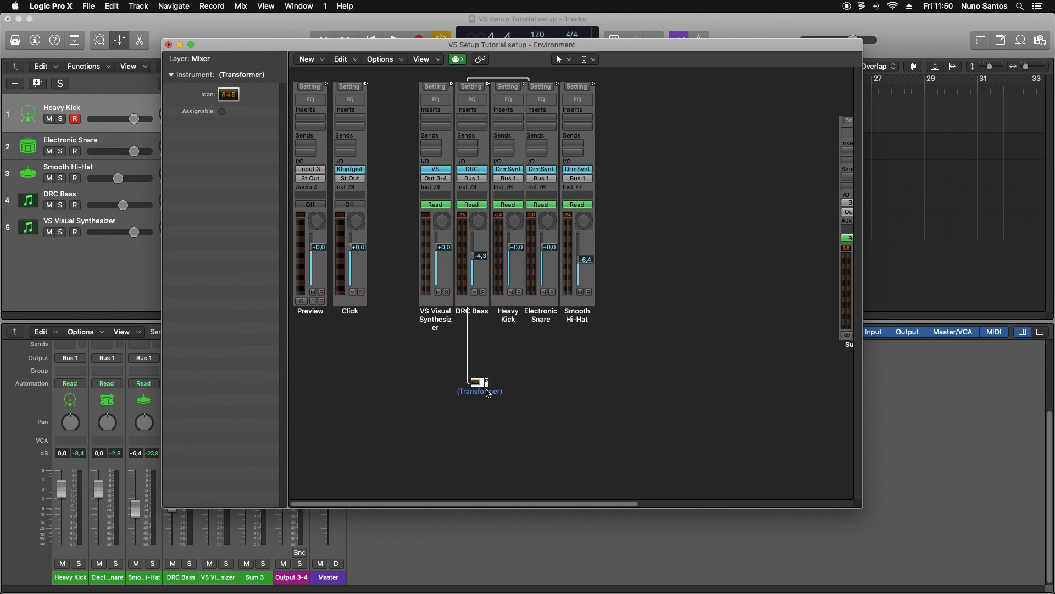
{"action": "double_click", "coordinate": [240, 74]}
{"action": "type", "text": "(Kick to VS"}
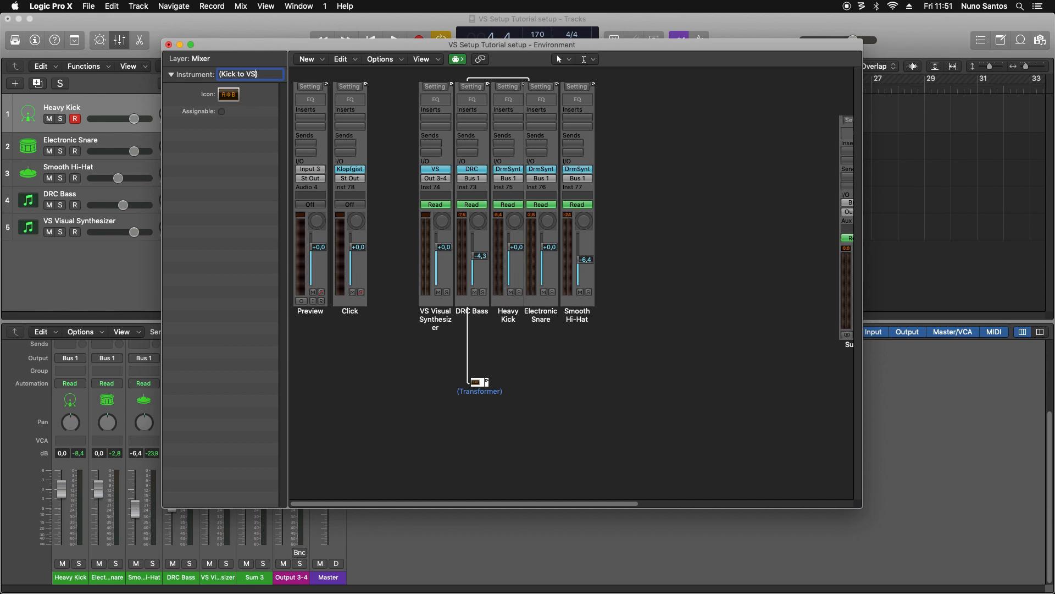
{"action": "key", "text": "Backspace"}
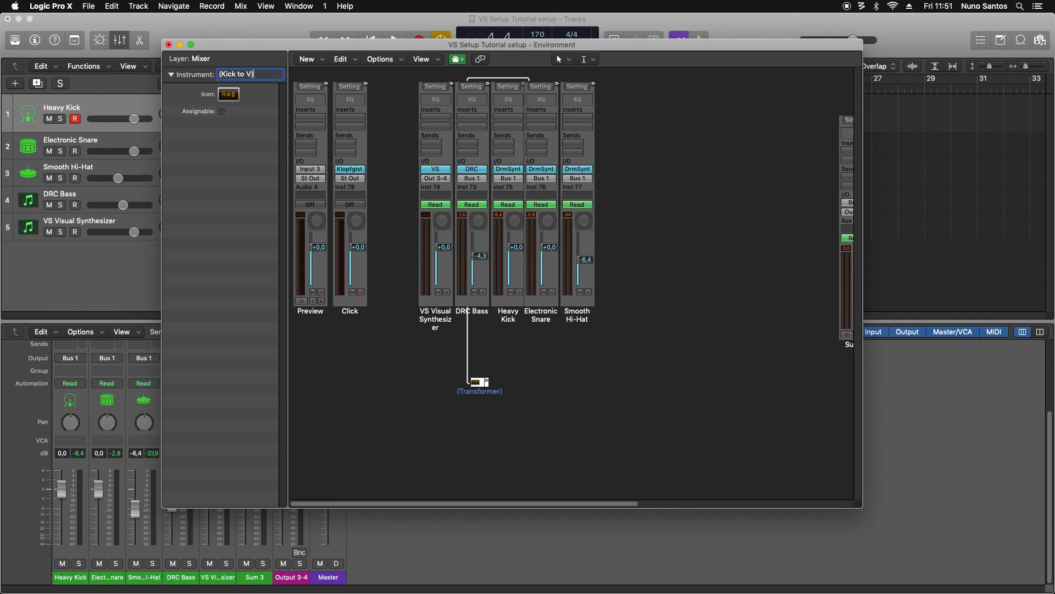
{"action": "type", "text": "S"}
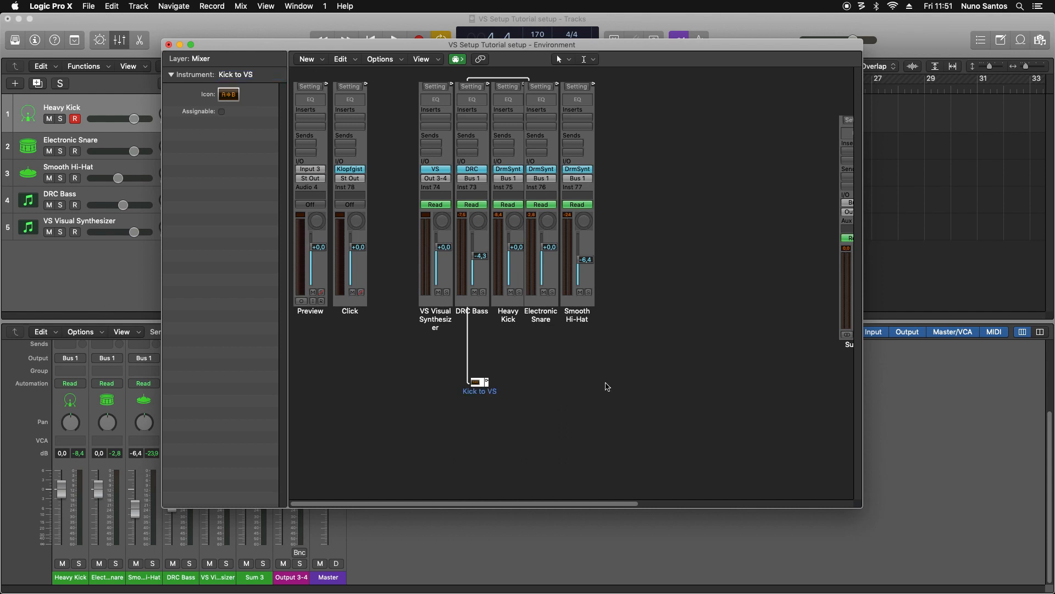
{"action": "left_click_drag", "start_coordinate": [485, 381], "coordinate": [580, 377]}
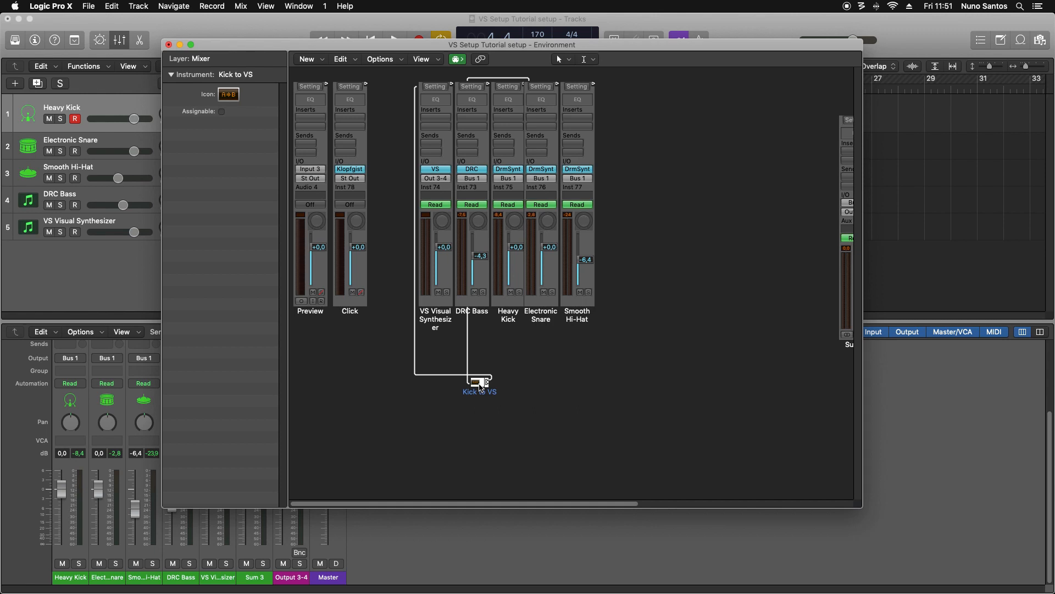
{"action": "double_click", "coordinate": [479, 381]}
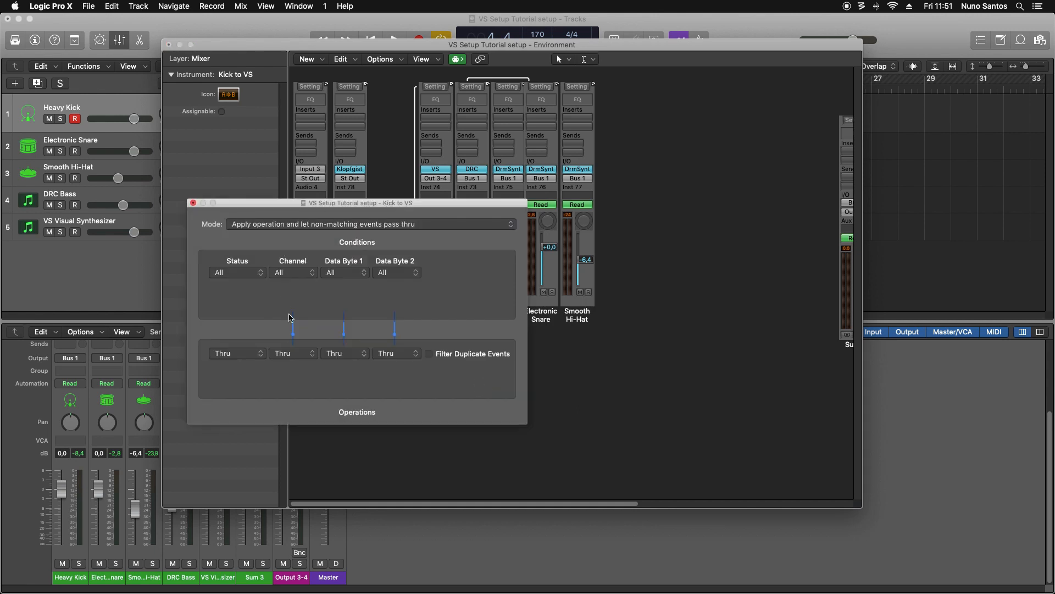
{"action": "mouse_move", "coordinate": [290, 357]}
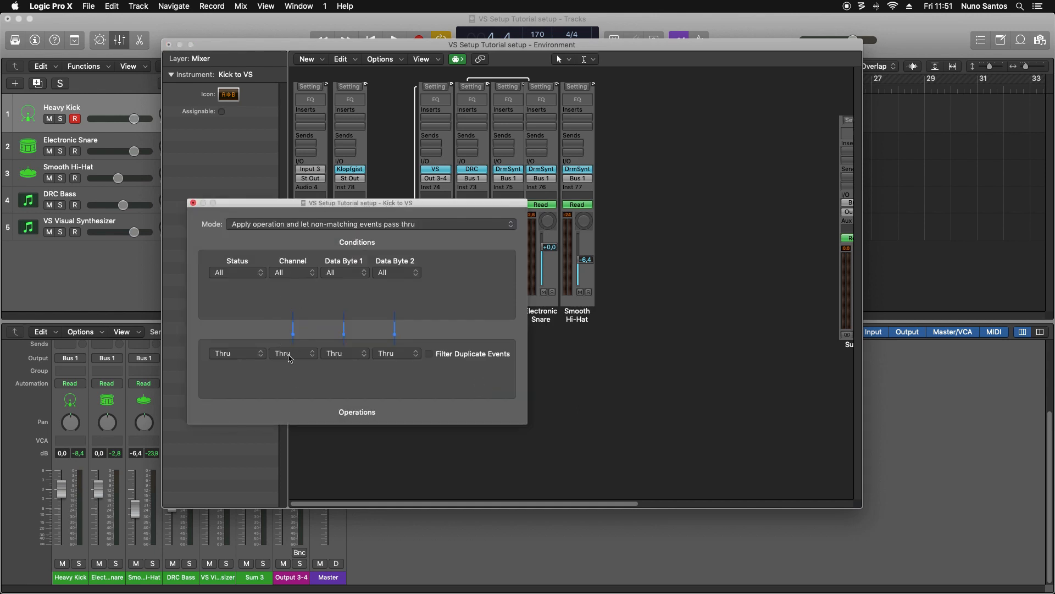
{"action": "left_click", "coordinate": [289, 353]}
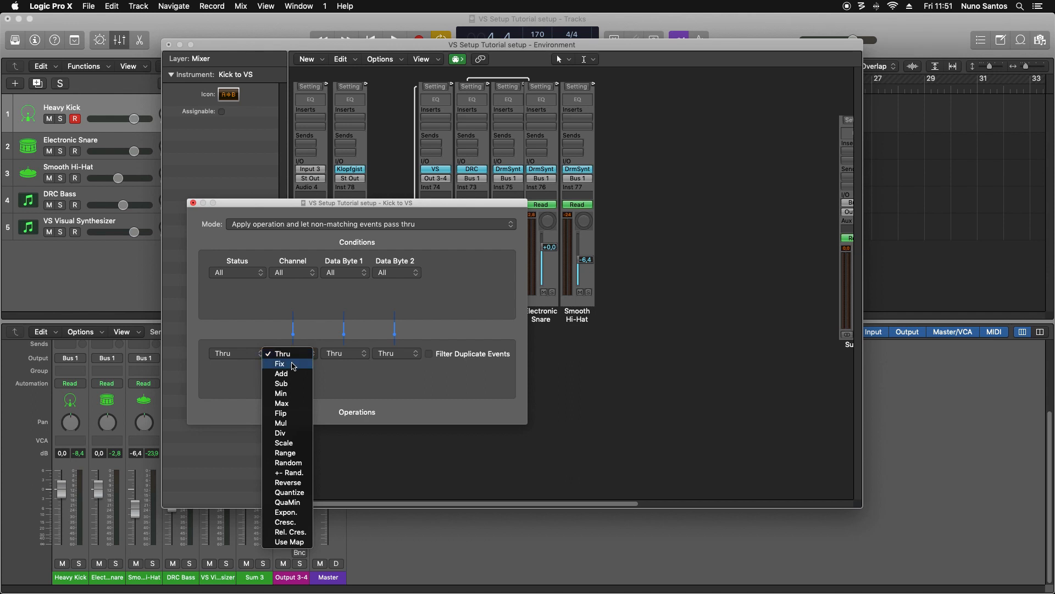
{"action": "left_click", "coordinate": [279, 363]}
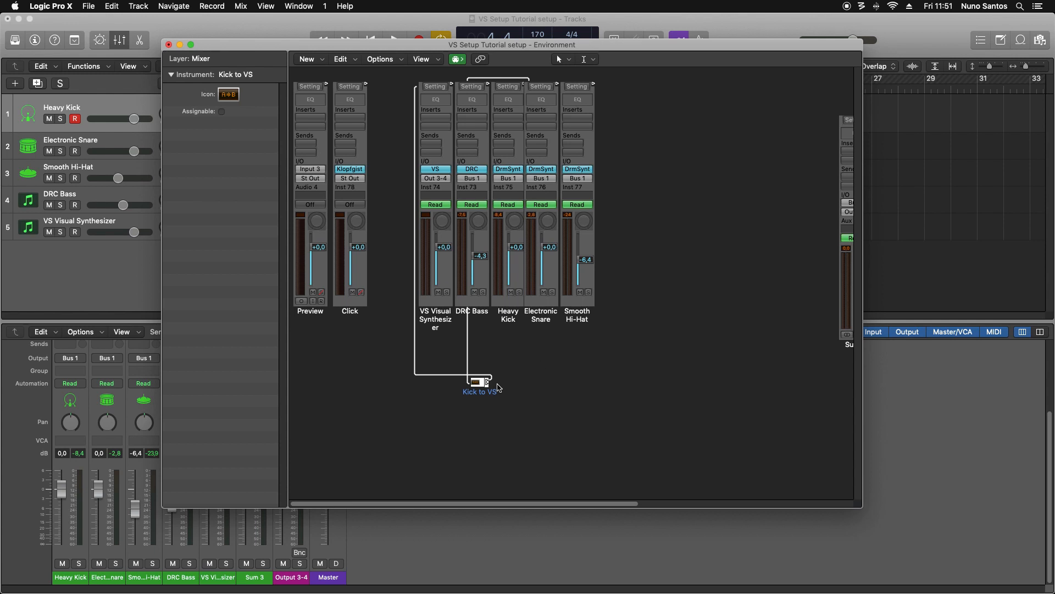
- Name the Snare transformer, fix its MIDI channel to 2, then select Kick to VS
{"action": "left_click", "coordinate": [306, 58]}
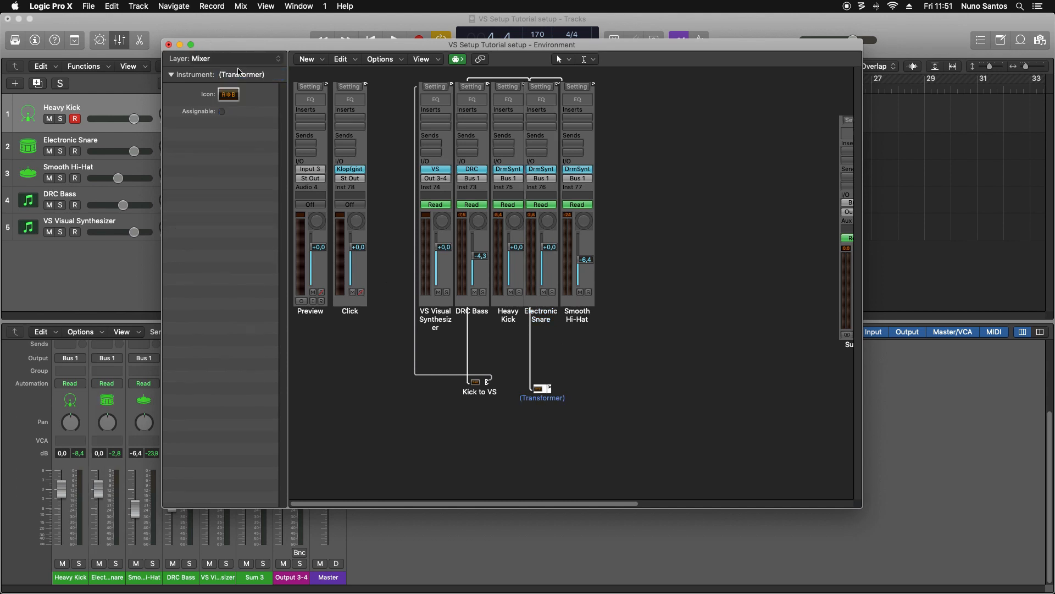
{"action": "type", "text": "Snare"}
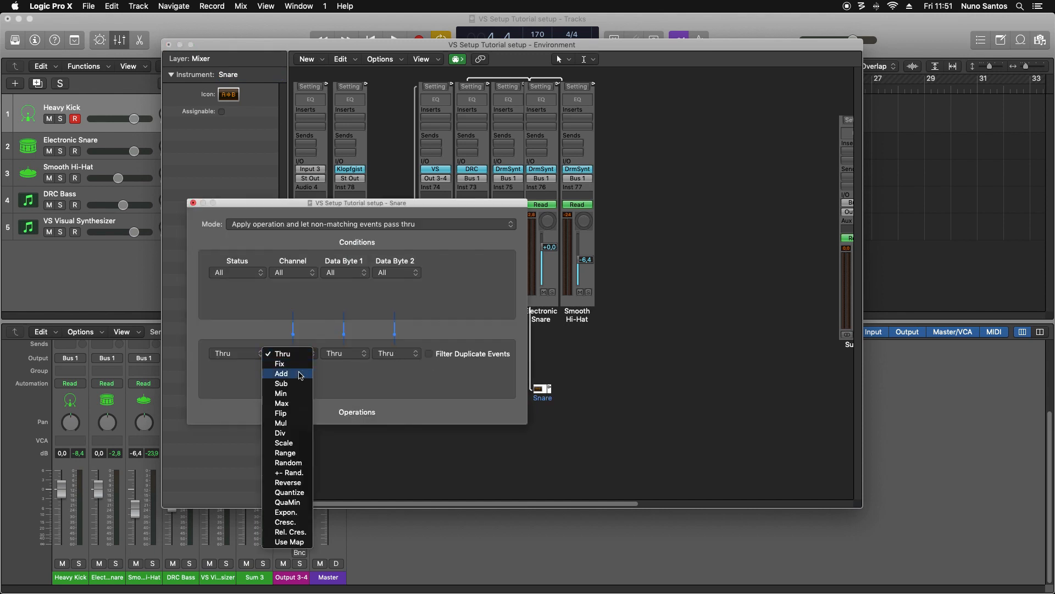
{"action": "left_click", "coordinate": [280, 364]}
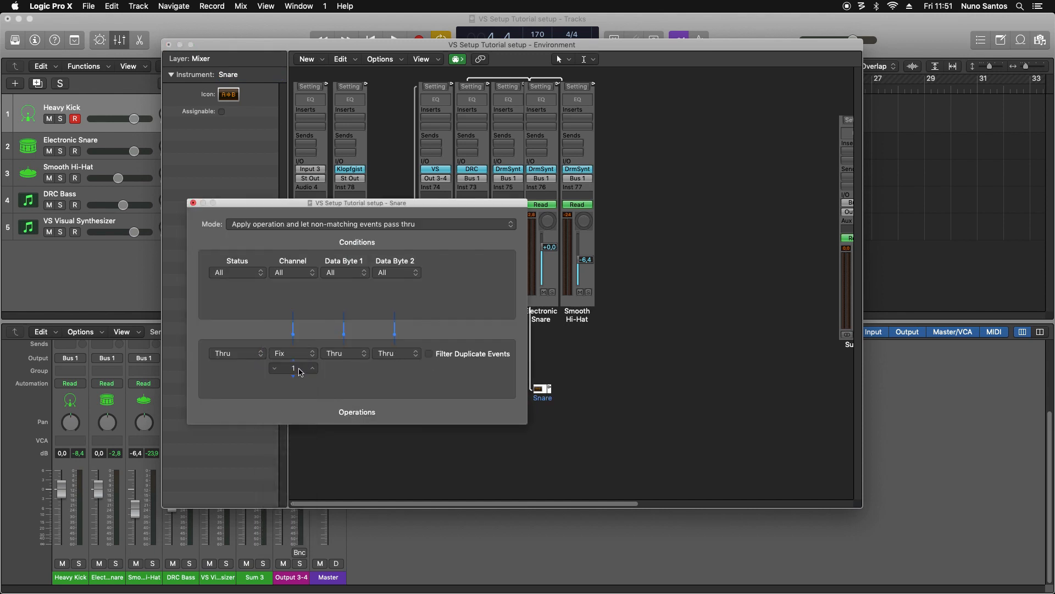
{"action": "left_click", "coordinate": [312, 365]}
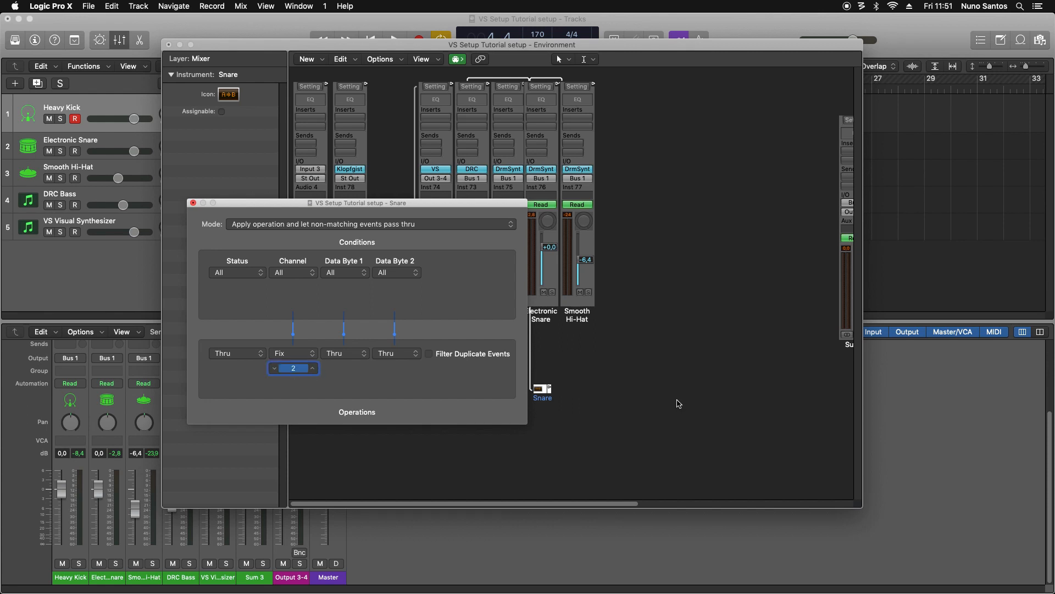
{"action": "left_click", "coordinate": [194, 203]}
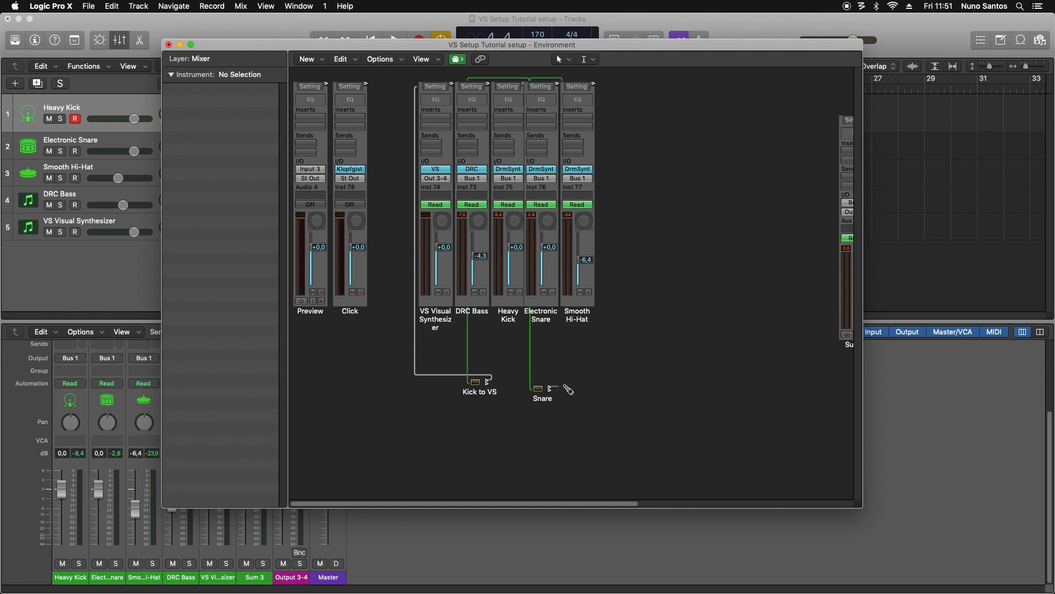
{"action": "left_click", "coordinate": [541, 388]}
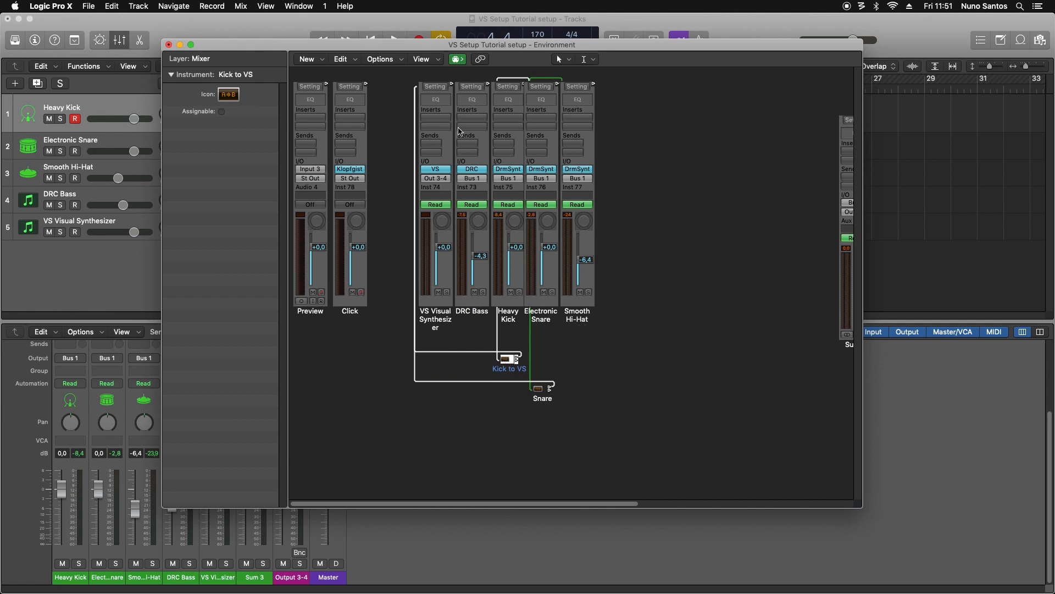
- Create a 'Hihat to VS' transformer with a fixed channel operation, then select the snare transformer
{"action": "left_click", "coordinate": [307, 59]}
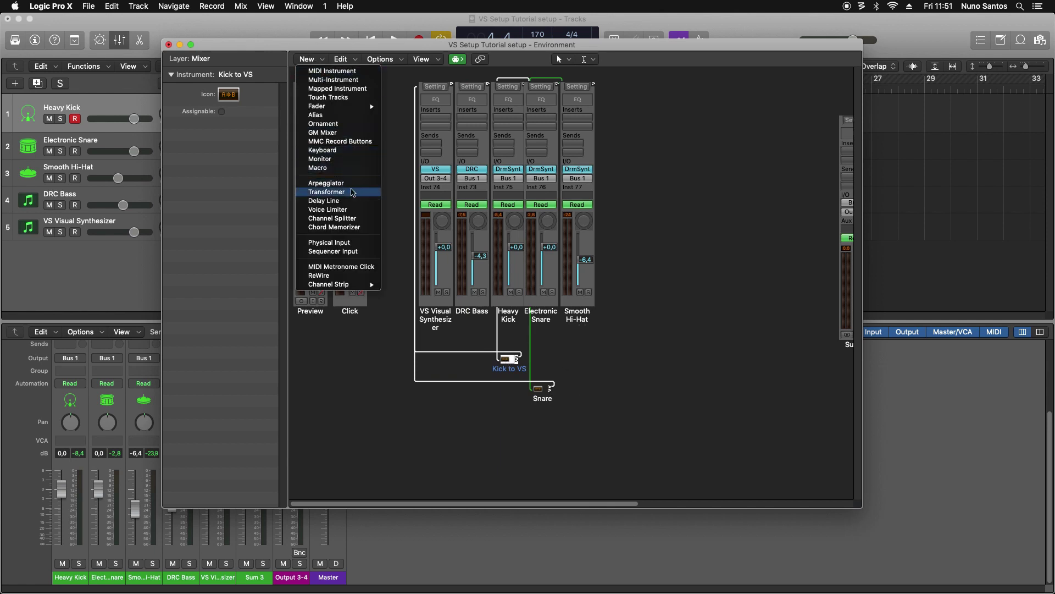
{"action": "left_click", "coordinate": [327, 191]}
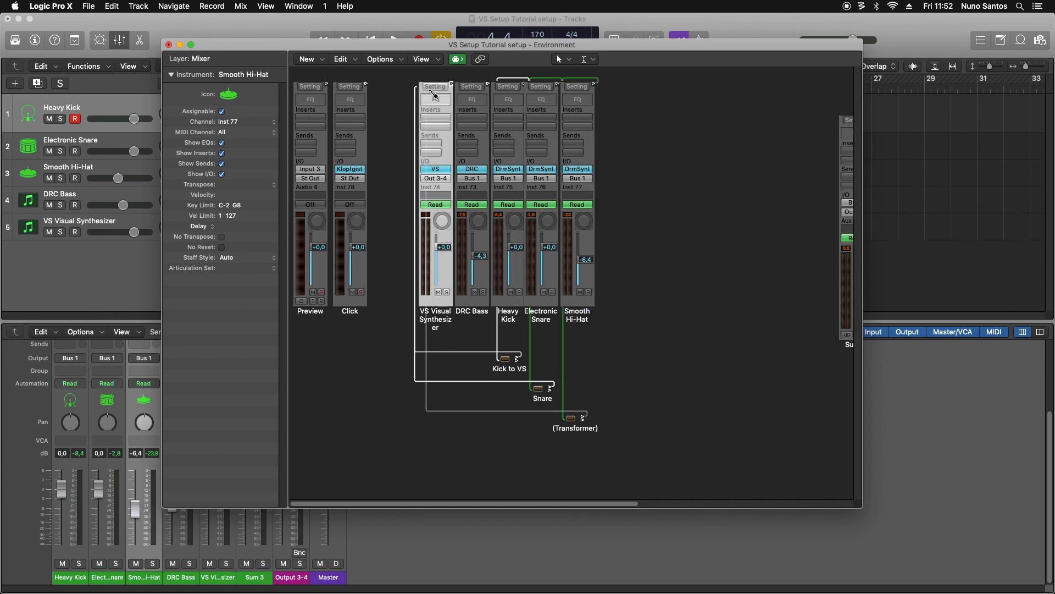
{"action": "double_click", "coordinate": [574, 417]}
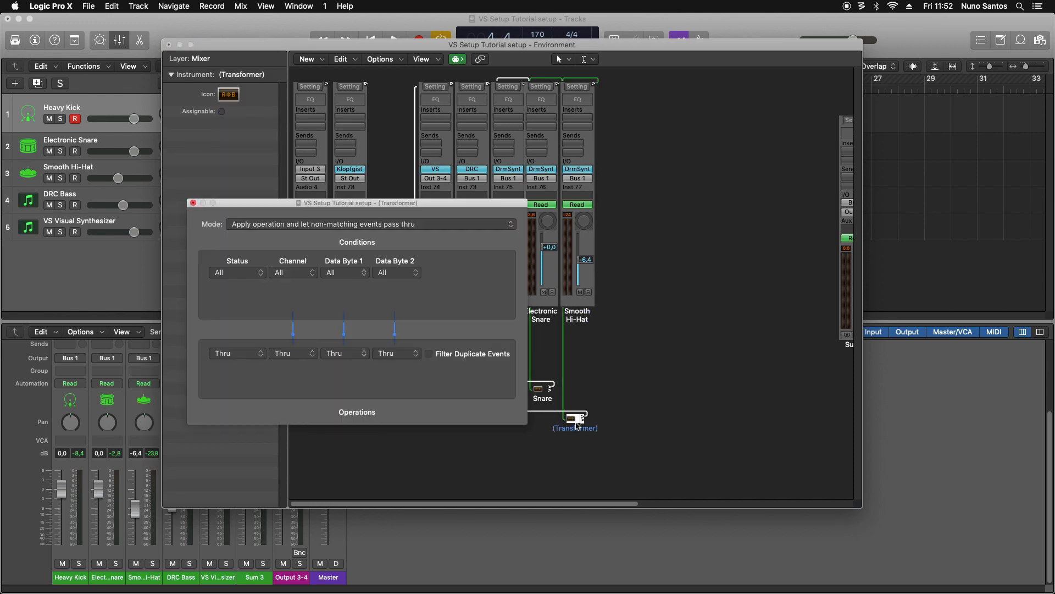
{"action": "left_click", "coordinate": [292, 353]}
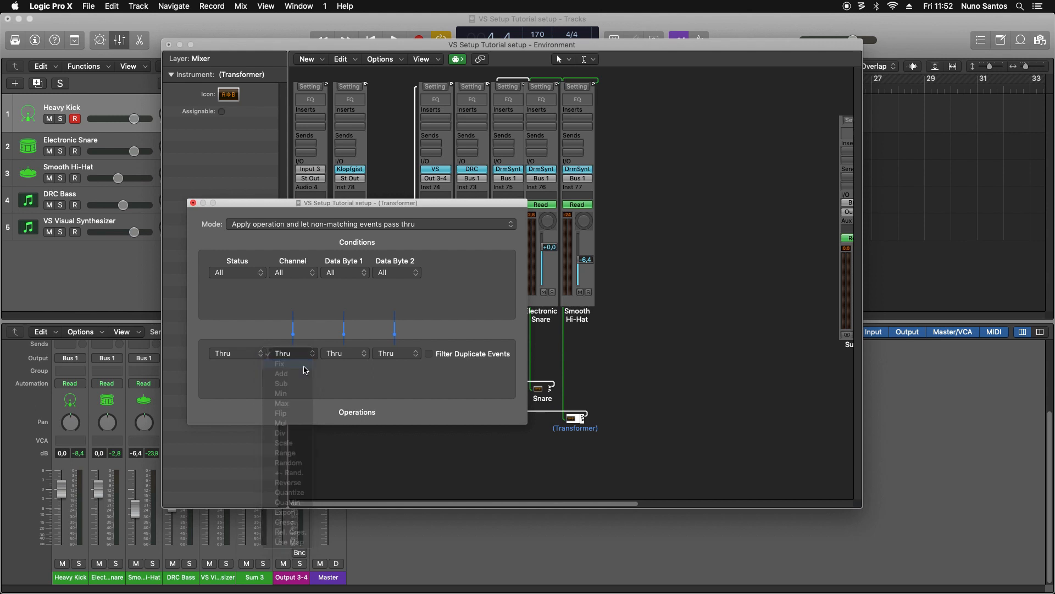
{"action": "left_click", "coordinate": [280, 363]}
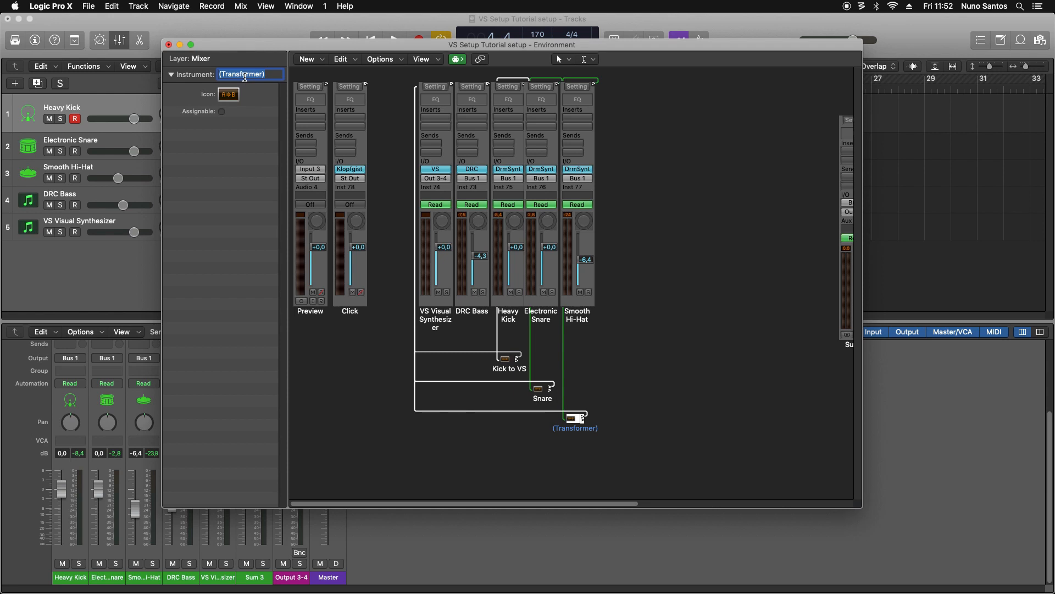
{"action": "type", "text": "Hihat to VS"}
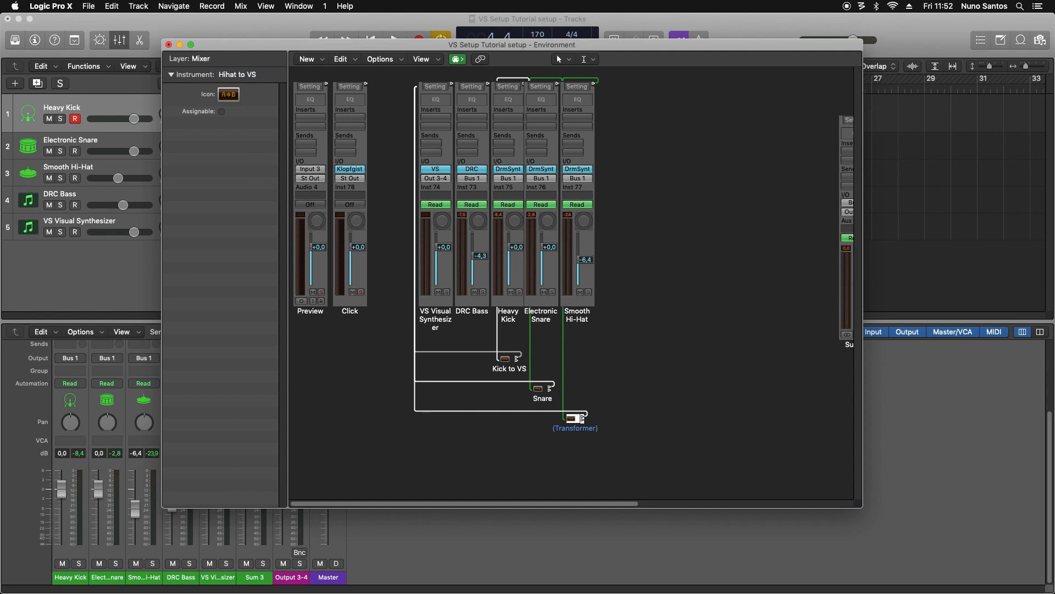
{"action": "left_click", "coordinate": [540, 389]}
{"action": "type", "text": " to VS"}
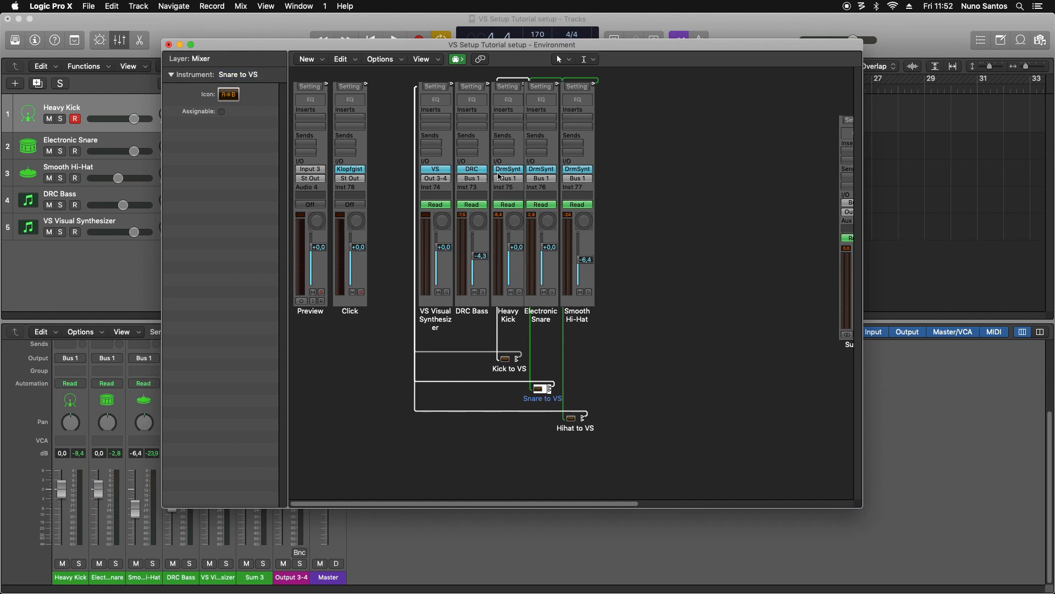
- Create a transformer below the DRC Bass strip and name it 'DRC to VS'
{"action": "left_click", "coordinate": [307, 58]}
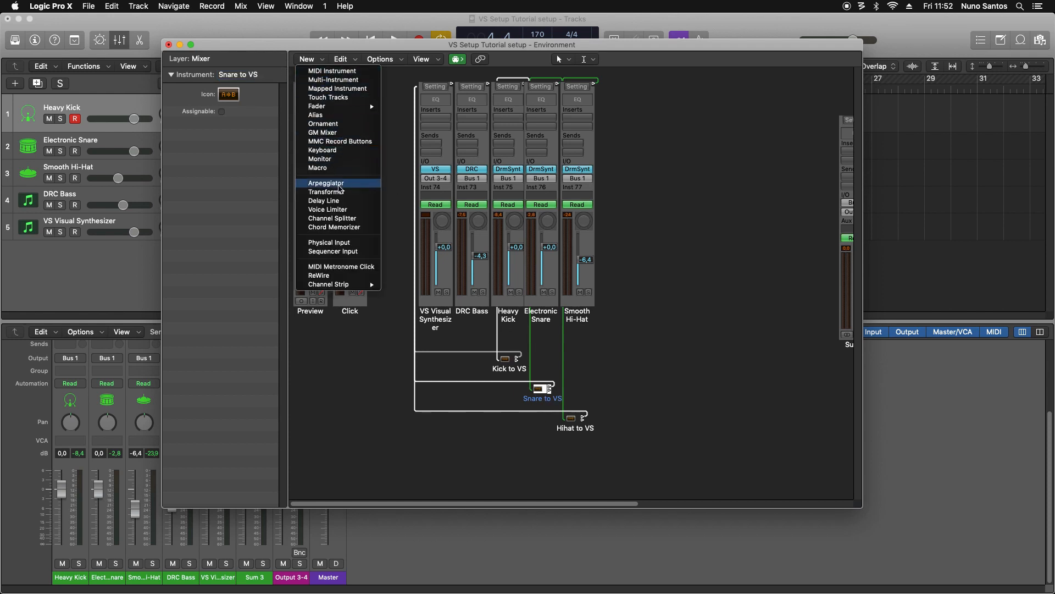
{"action": "left_click", "coordinate": [327, 191]}
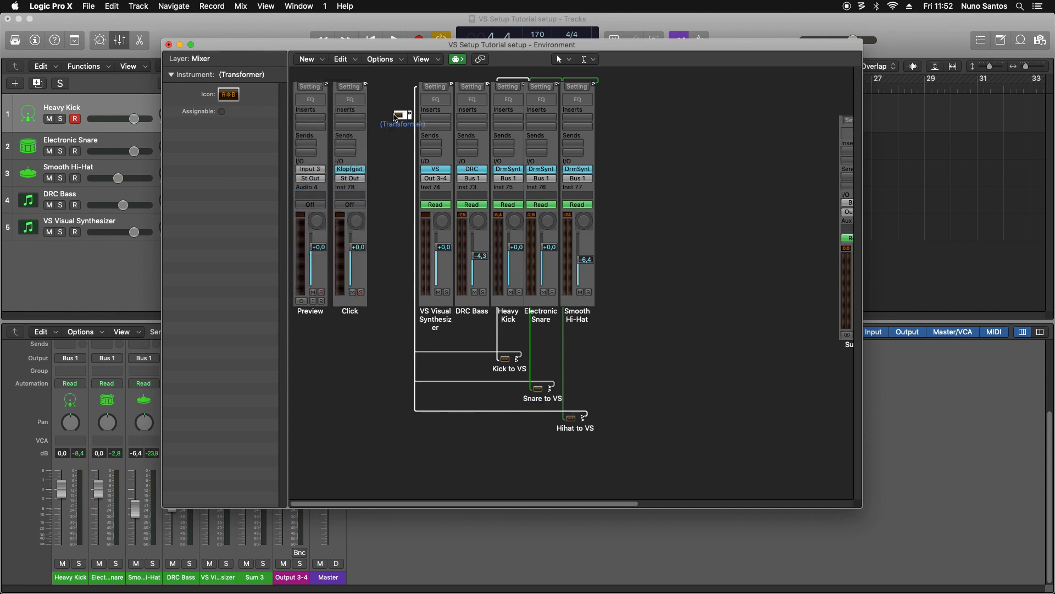
{"action": "left_click_drag", "start_coordinate": [402, 114], "coordinate": [469, 451]}
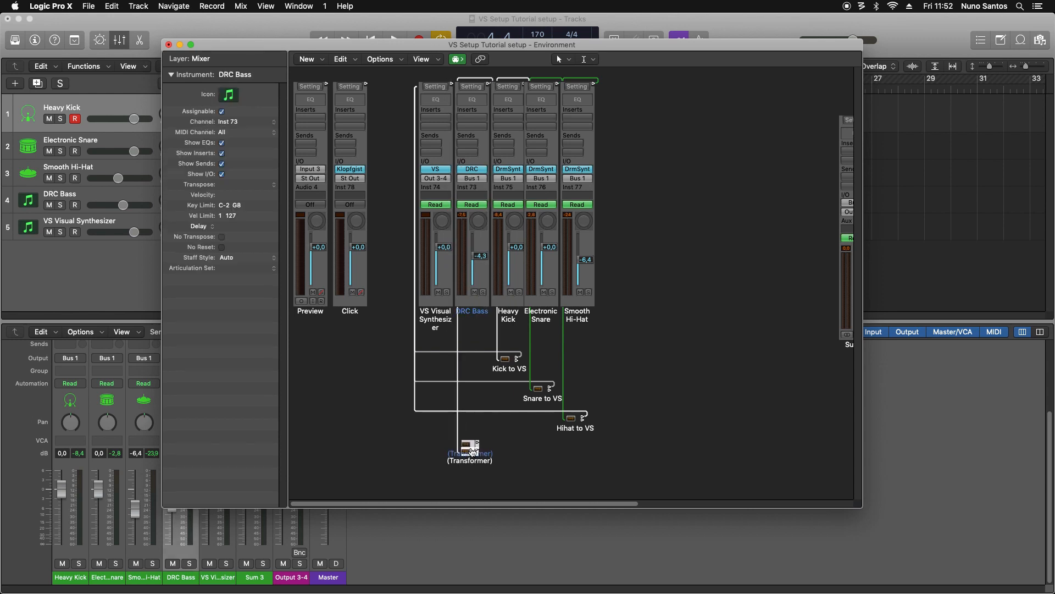
{"action": "left_click", "coordinate": [468, 445]}
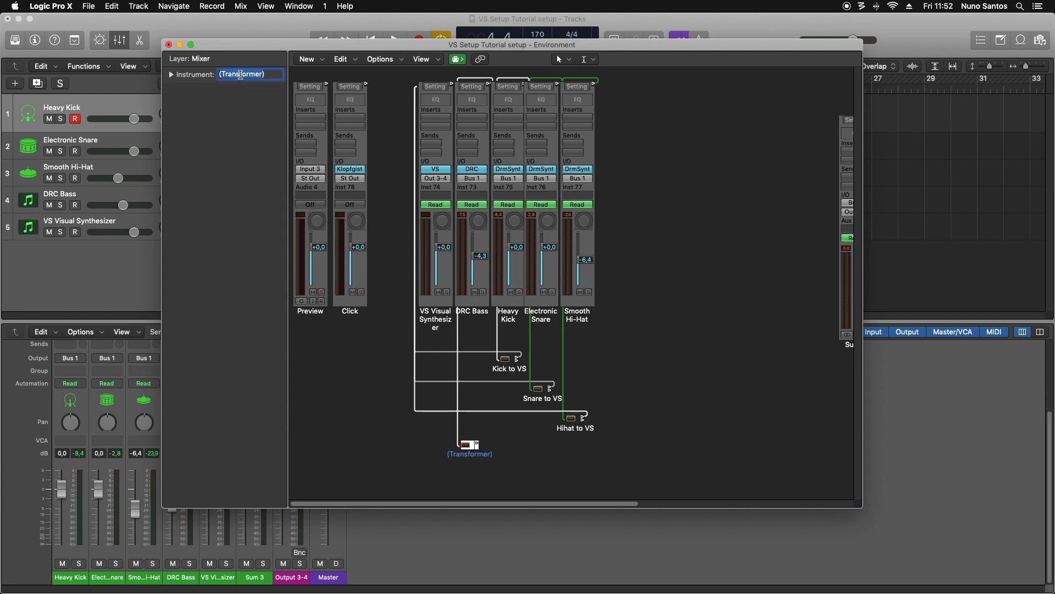
{"action": "left_click", "coordinate": [242, 74]}
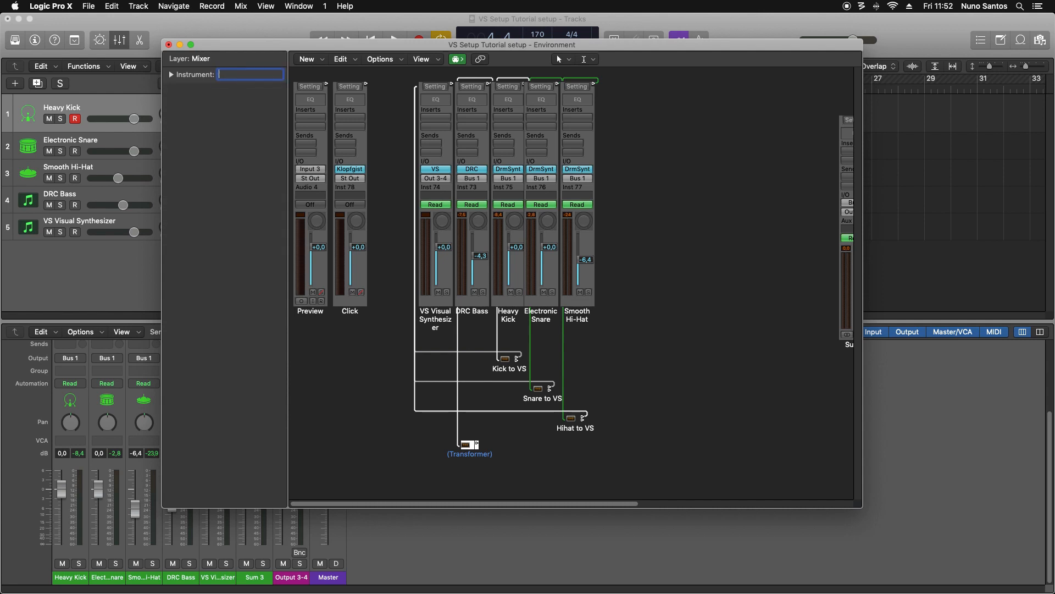
{"action": "type", "text": "DRC to VS"}
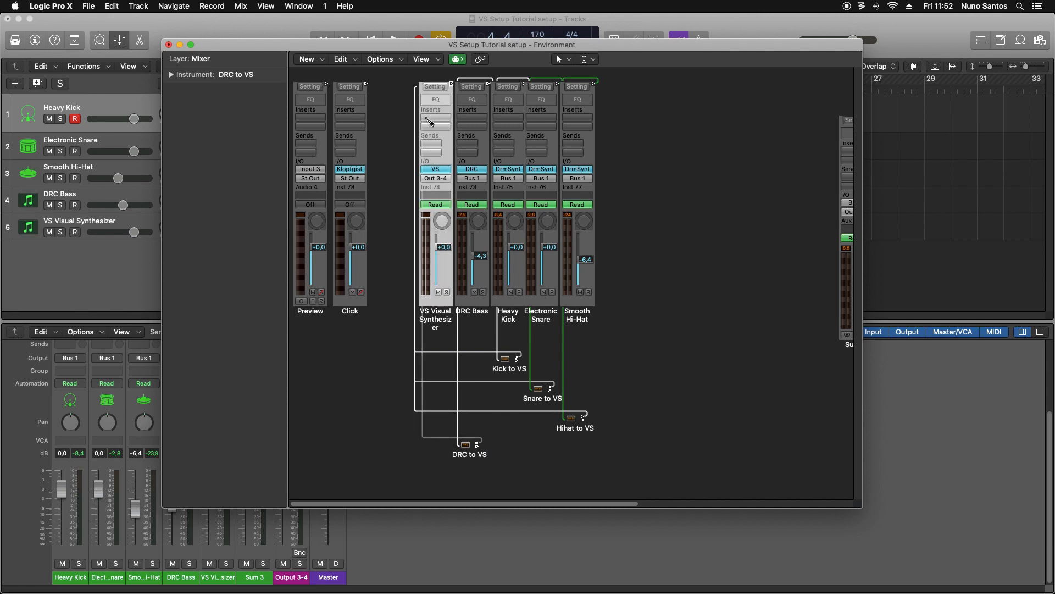
- Open the DRC to VS transformer and set its Channel operation to Fix
{"action": "left_click", "coordinate": [466, 444]}
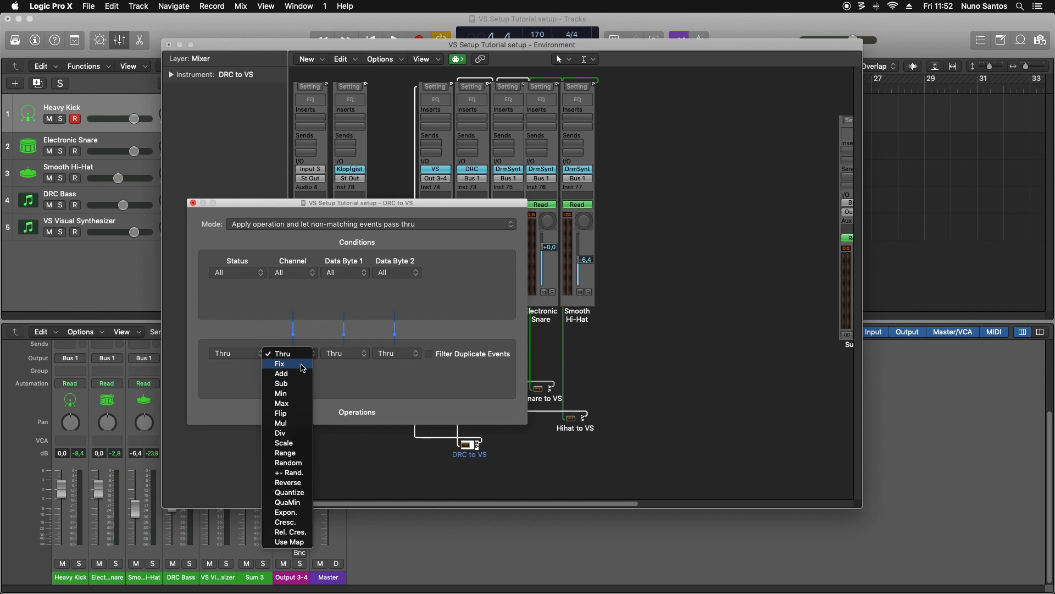
{"action": "left_click", "coordinate": [280, 364]}
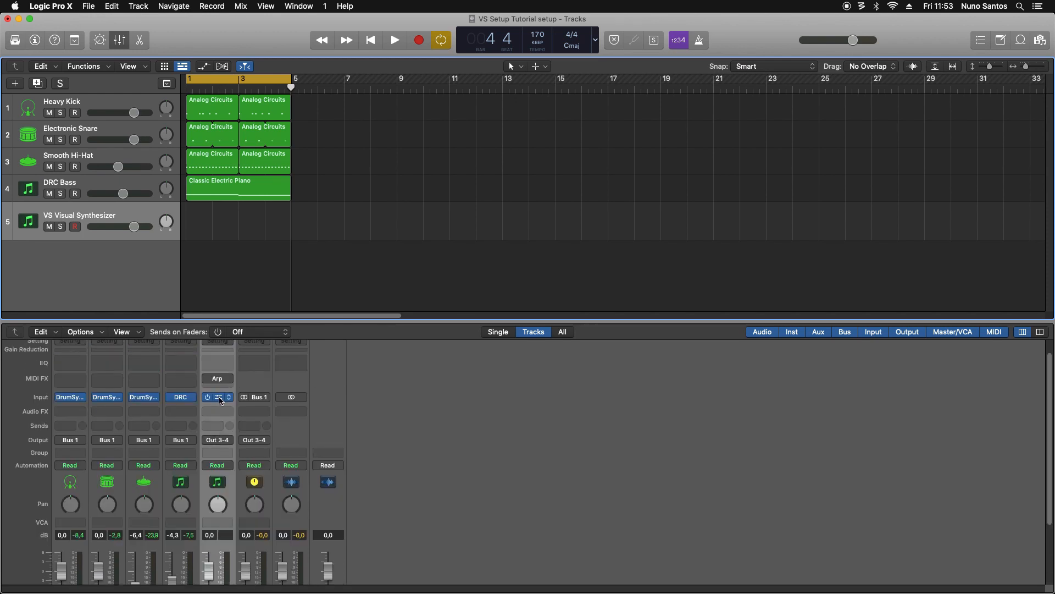
- Open the VS plugin, set the first layer to MIDI trigger, and select layer 2
{"action": "left_click", "coordinate": [217, 397]}
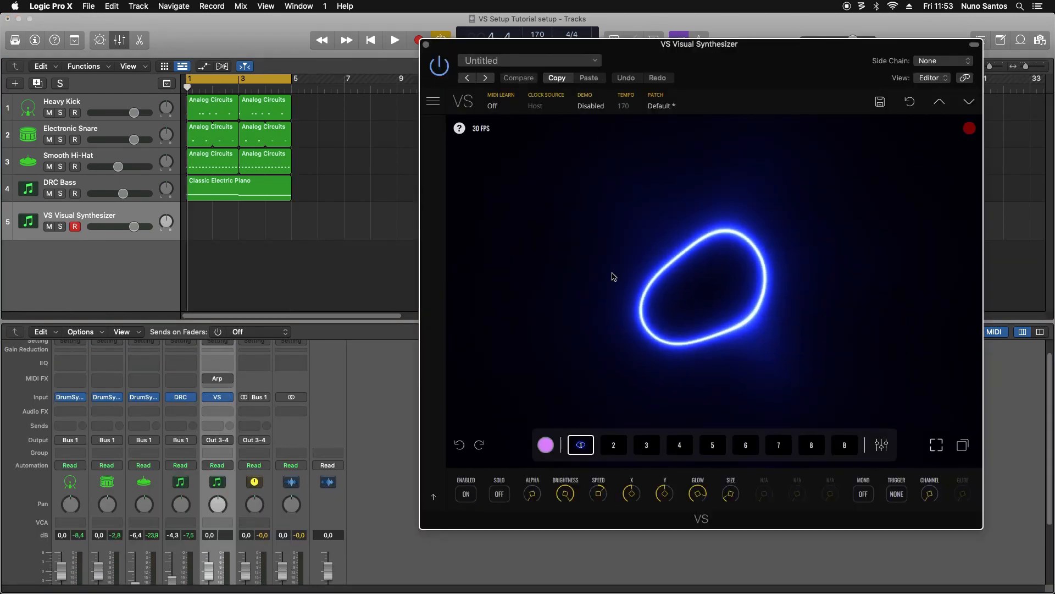
{"action": "left_click", "coordinate": [394, 39]}
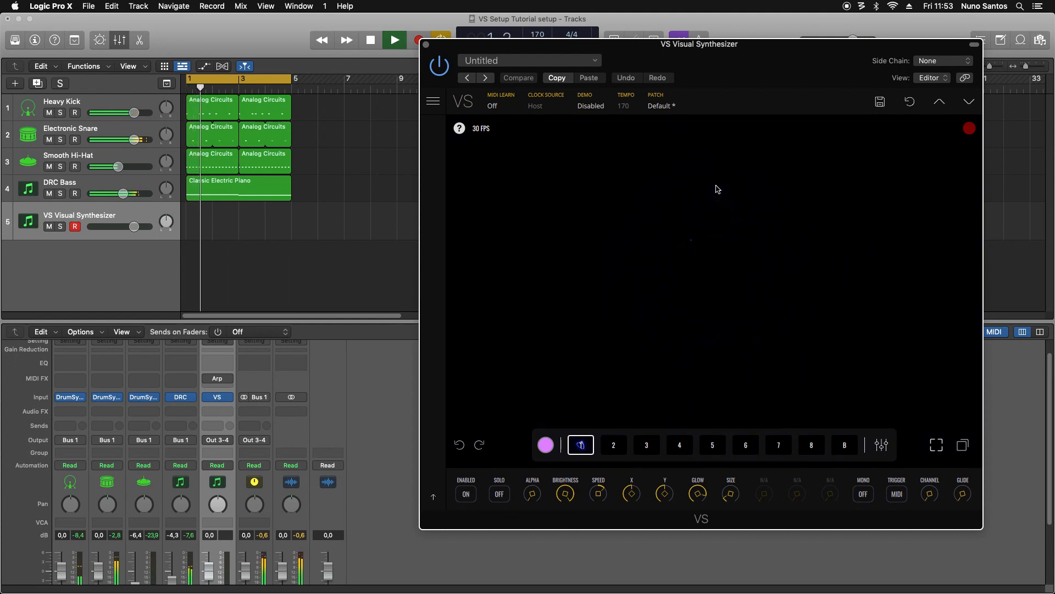
{"action": "left_click", "coordinate": [614, 445]}
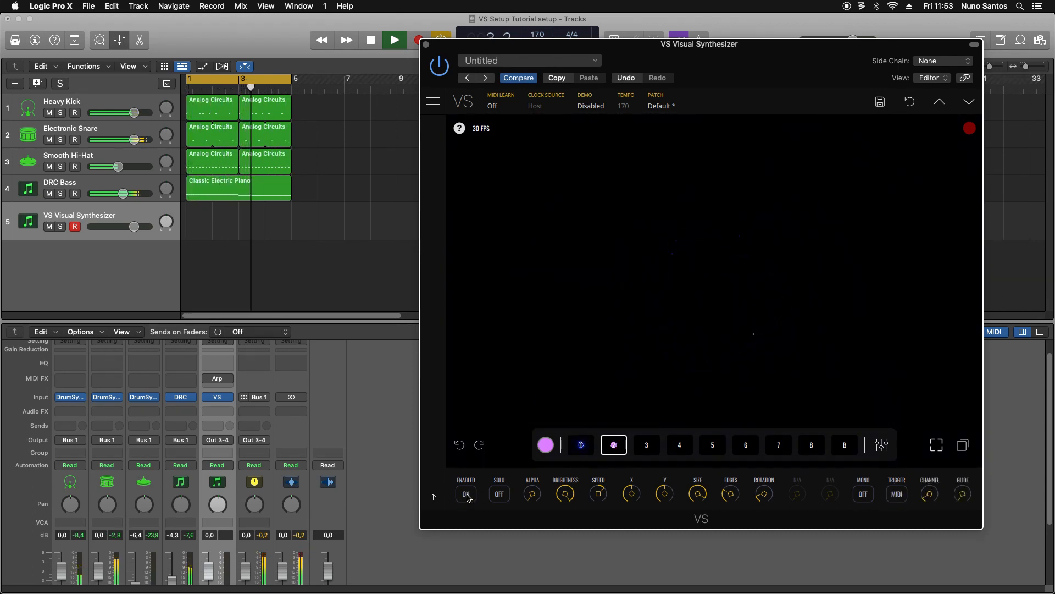
- Add a third visual layer in slot 3 of the VS Visual Synthesizer
{"action": "left_click", "coordinate": [466, 494]}
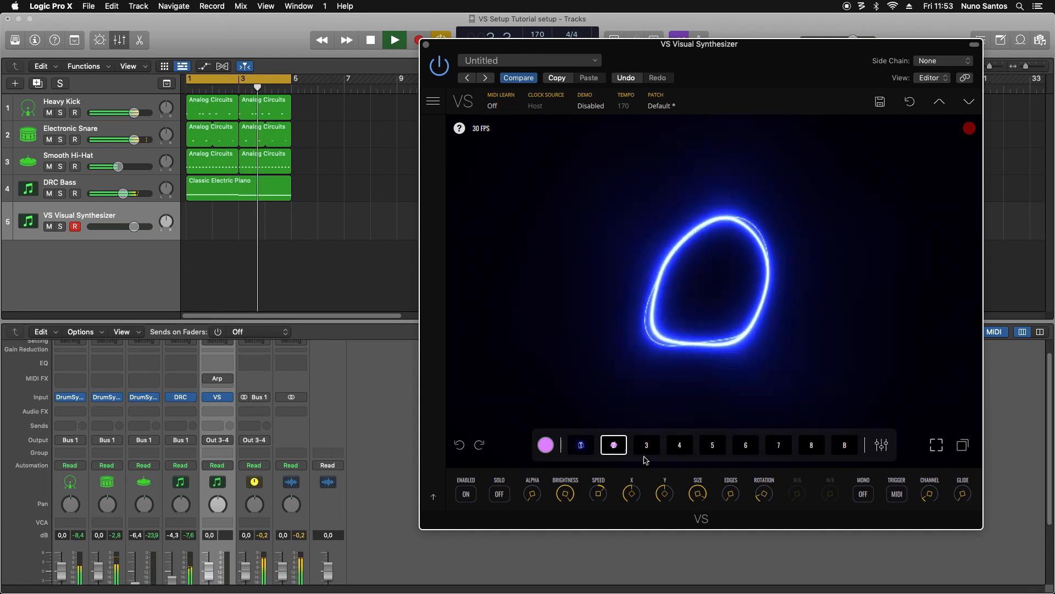
{"action": "left_click", "coordinate": [646, 445]}
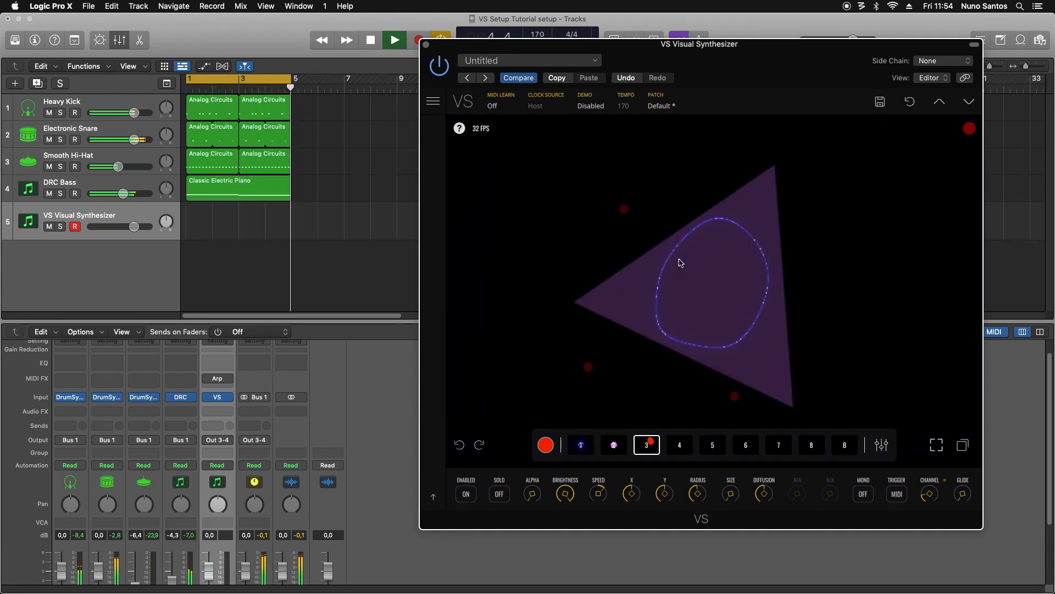
- Browse the Layer Material library for layer 4 to find the glowing ring material
{"action": "left_click", "coordinate": [679, 445]}
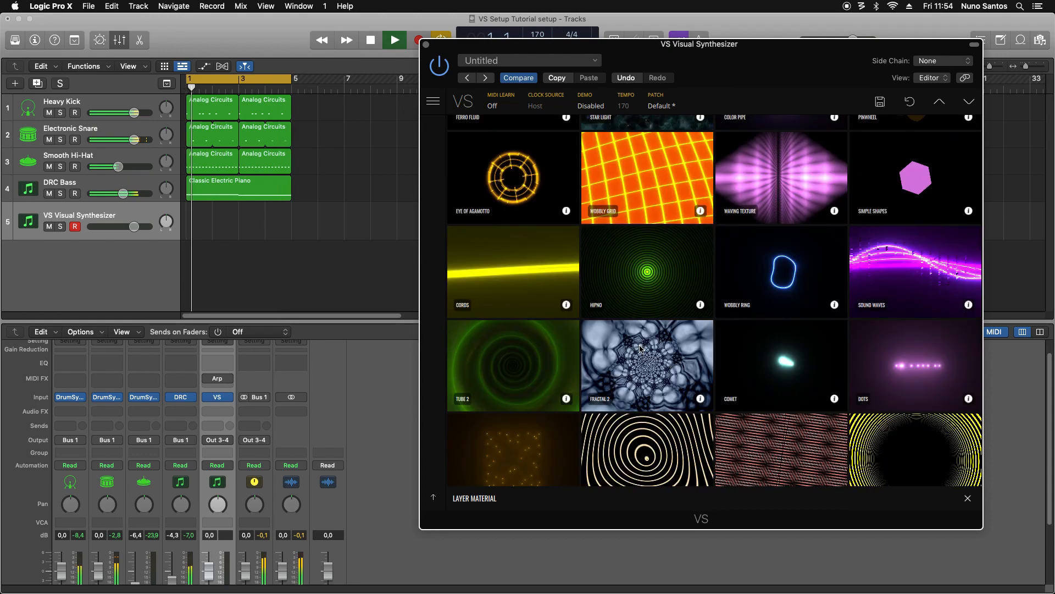
{"action": "scroll", "scroll_direction": "down", "scroll_amount": 3}
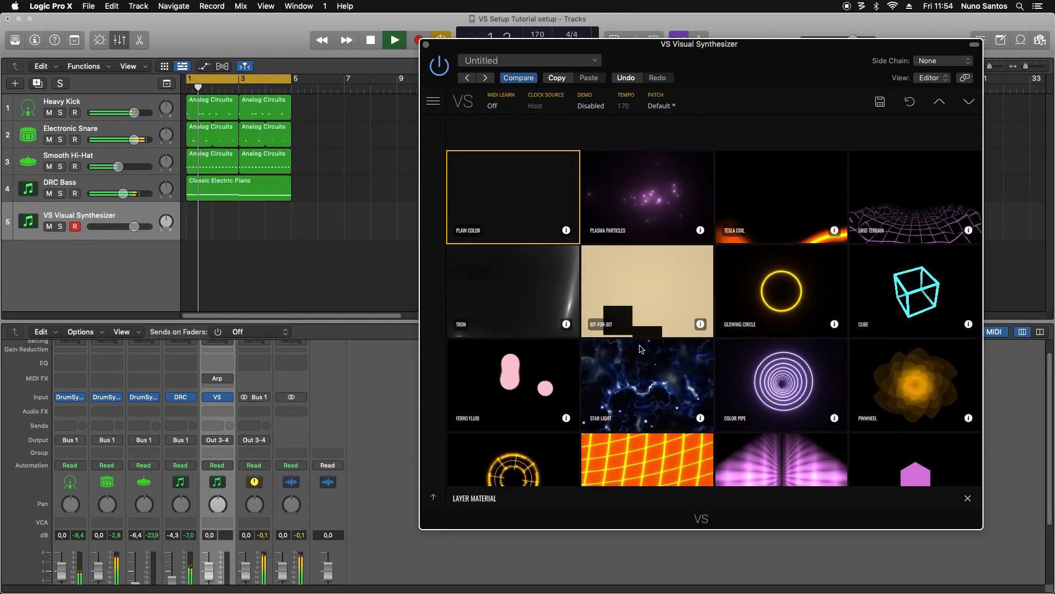
{"action": "scroll", "scroll_direction": "down", "scroll_amount": 3}
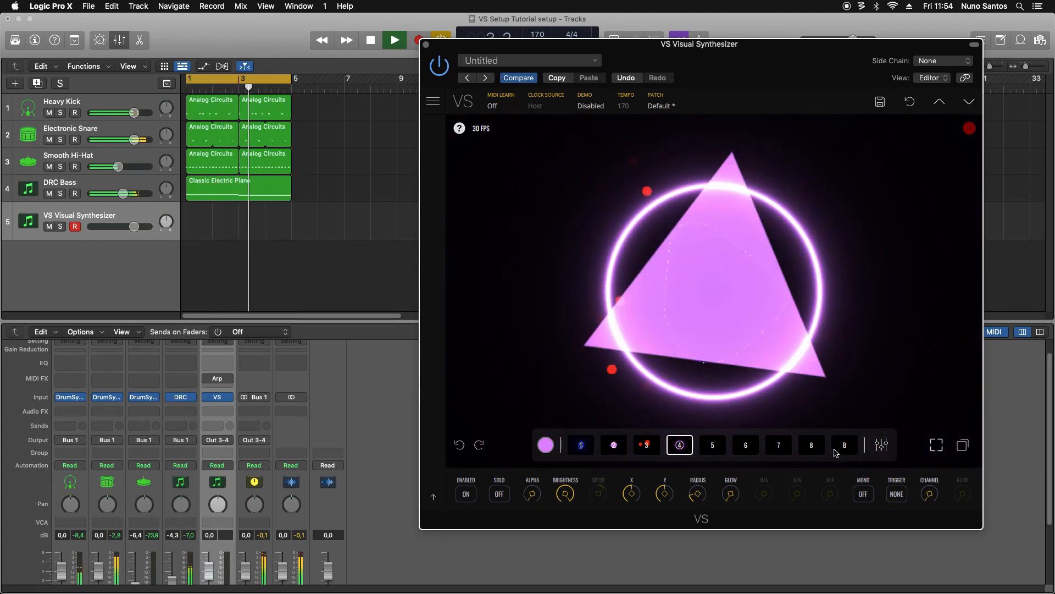
- Expand layer 4's modulation matrix to enter a keyboard-to-radius amount of 0.049
{"action": "left_click", "coordinate": [545, 444]}
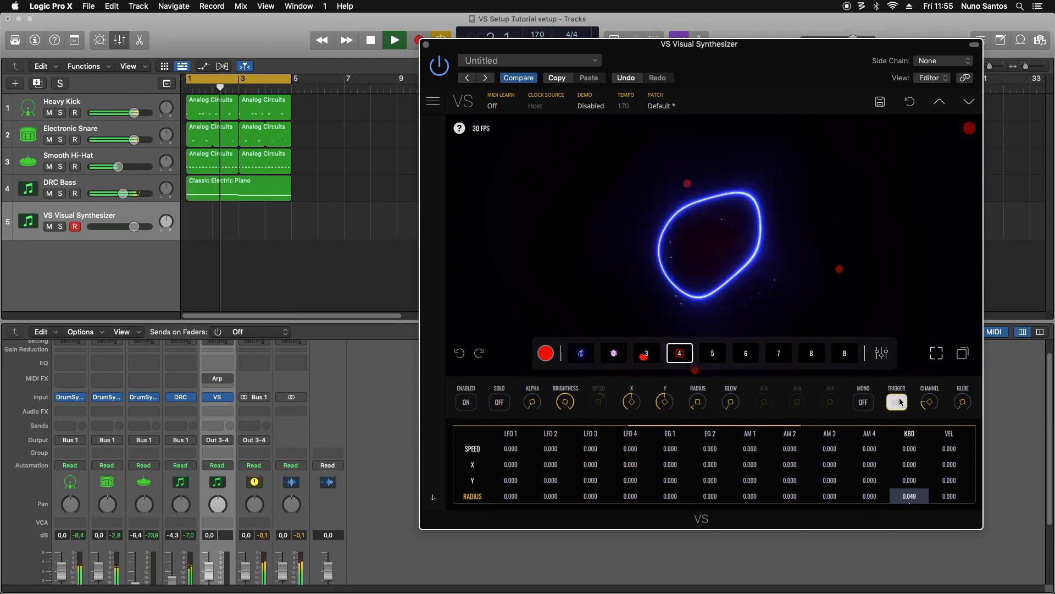
- Set layer 4's trigger to MIDI, with KBD radius at 0.153, and stop playback
{"action": "left_click", "coordinate": [897, 401]}
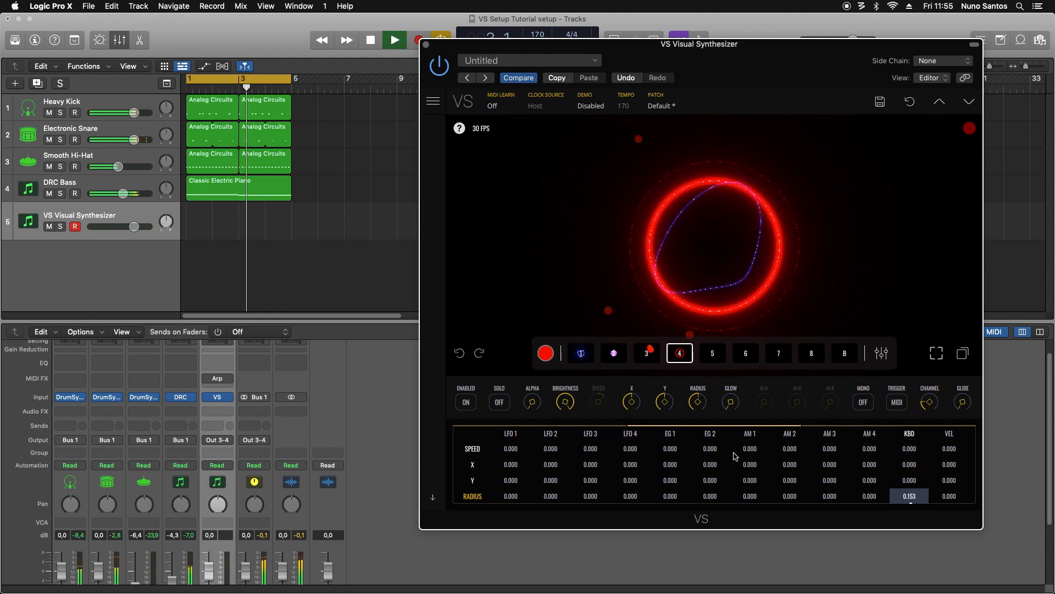
{"action": "left_click", "coordinate": [395, 40]}
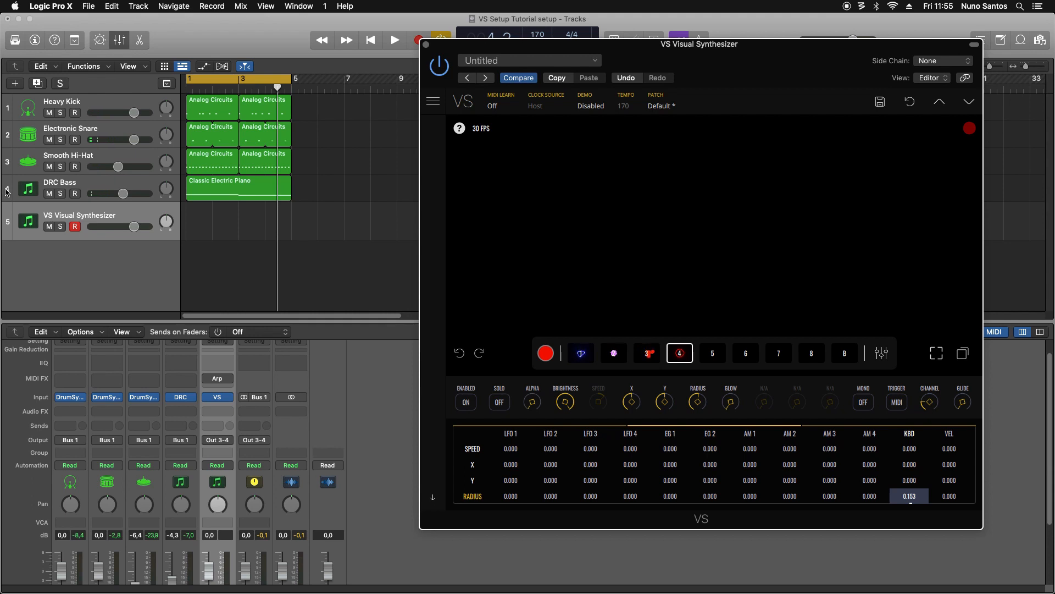
{"action": "mouse_move", "coordinate": [6, 191]}
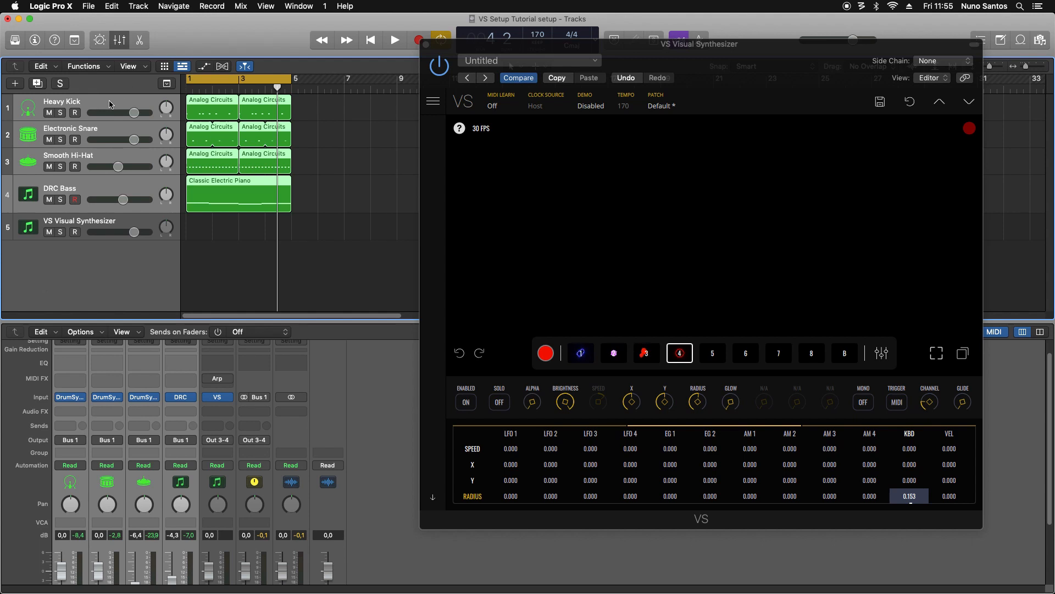
- Stack kick, snare, hi-hat and bass into summing stack 'Sum 3' and restart playback
{"action": "right_click", "coordinate": [110, 105]}
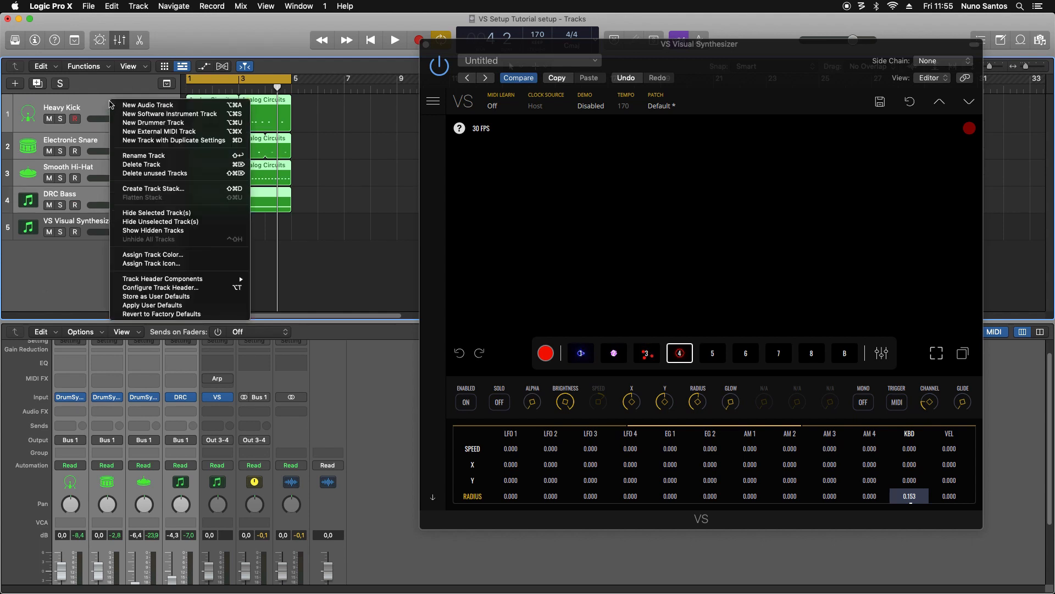
{"action": "mouse_move", "coordinate": [173, 193]}
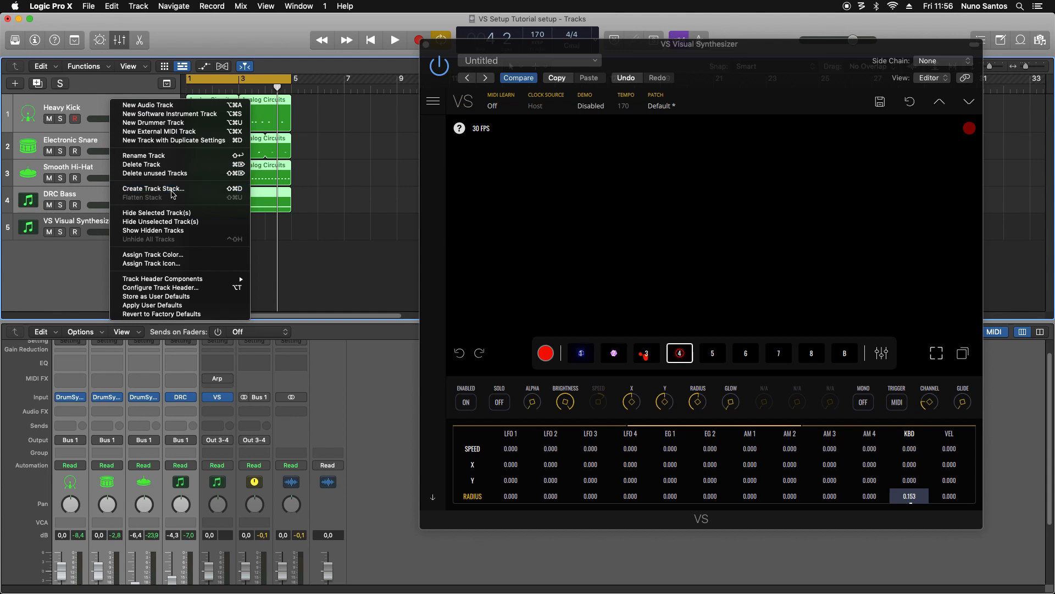
{"action": "left_click", "coordinate": [152, 188]}
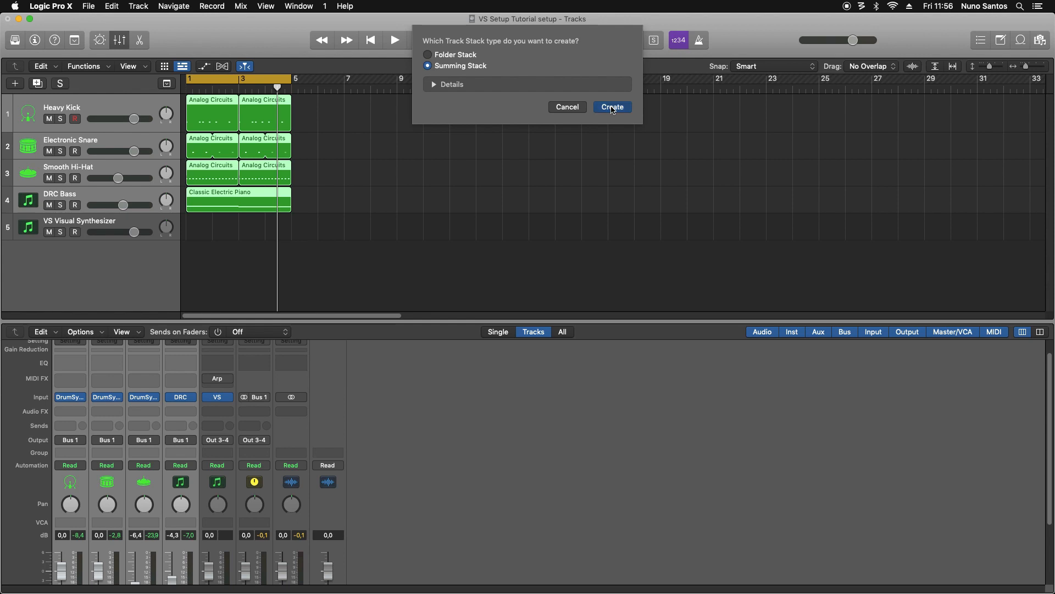
{"action": "left_click", "coordinate": [613, 107]}
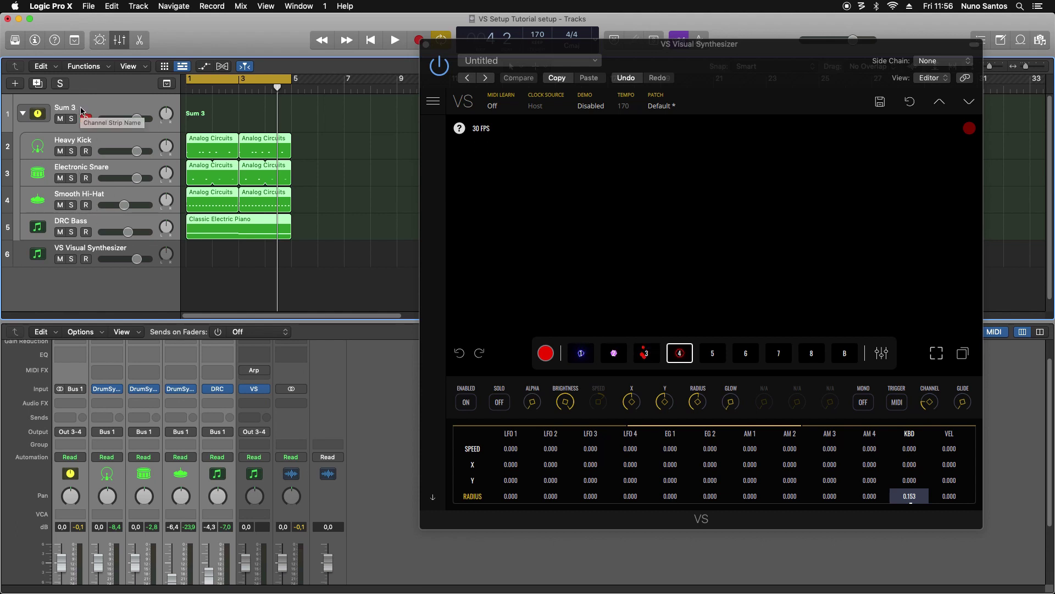
{"action": "left_click", "coordinate": [395, 40]}
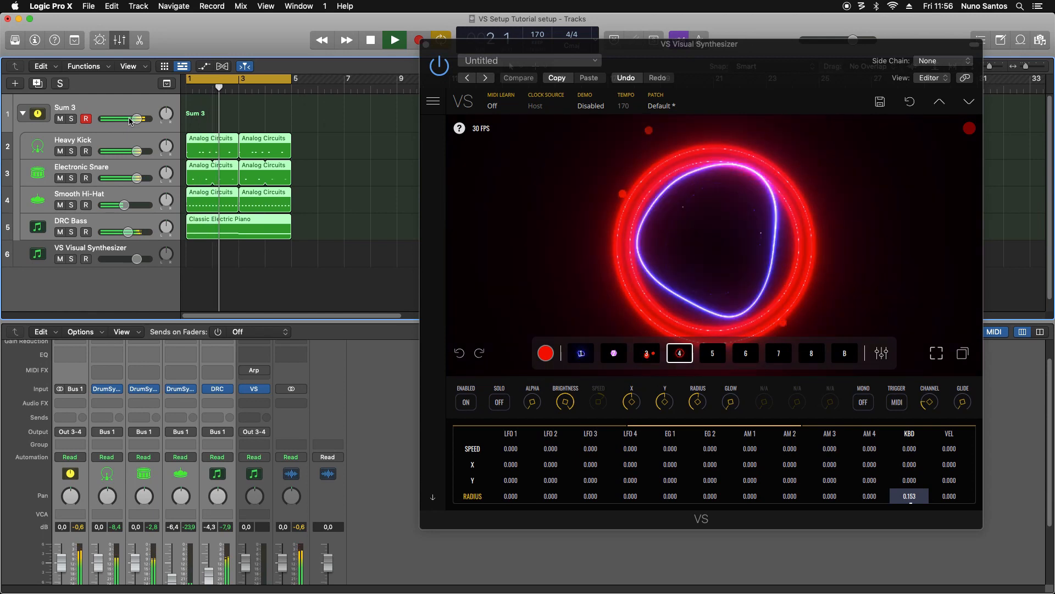
{"action": "left_click", "coordinate": [369, 40]}
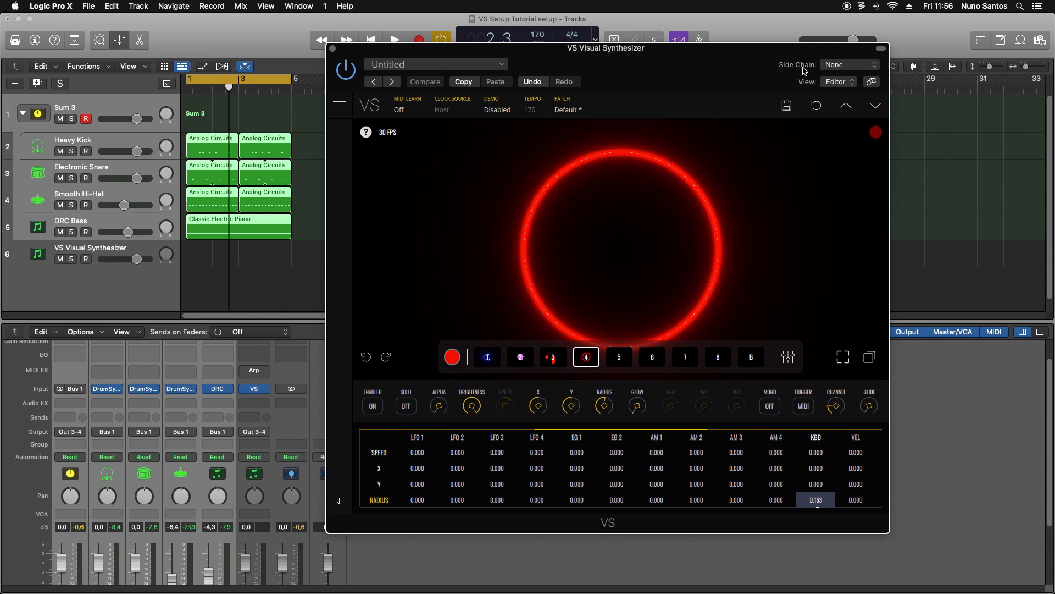
{"action": "mouse_move", "coordinate": [835, 68]}
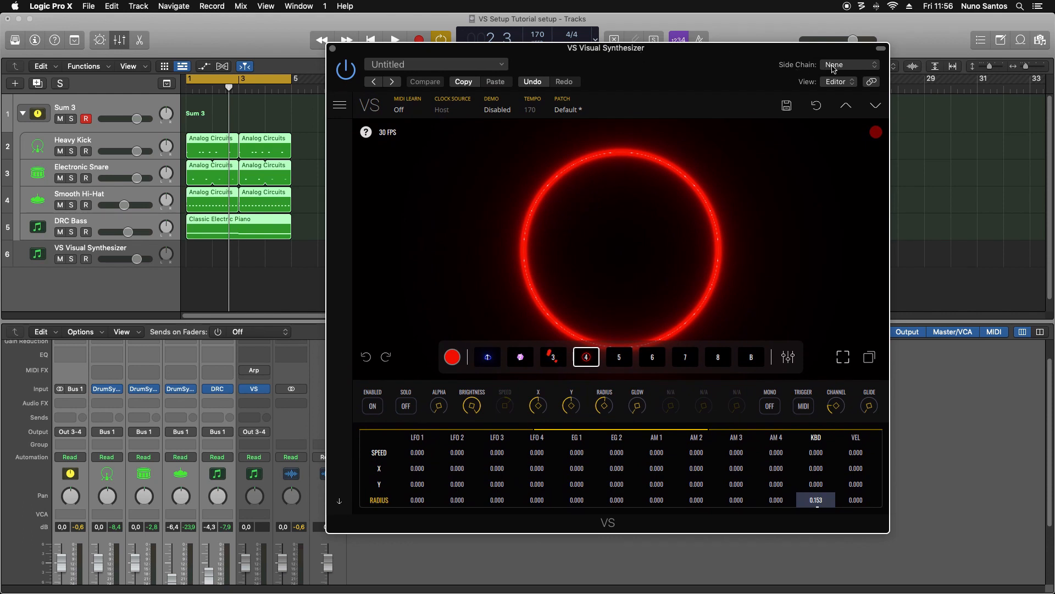
- Choose Bus 1, carrying the summed drums and bass, as VS's side-chain source
{"action": "left_click", "coordinate": [848, 65]}
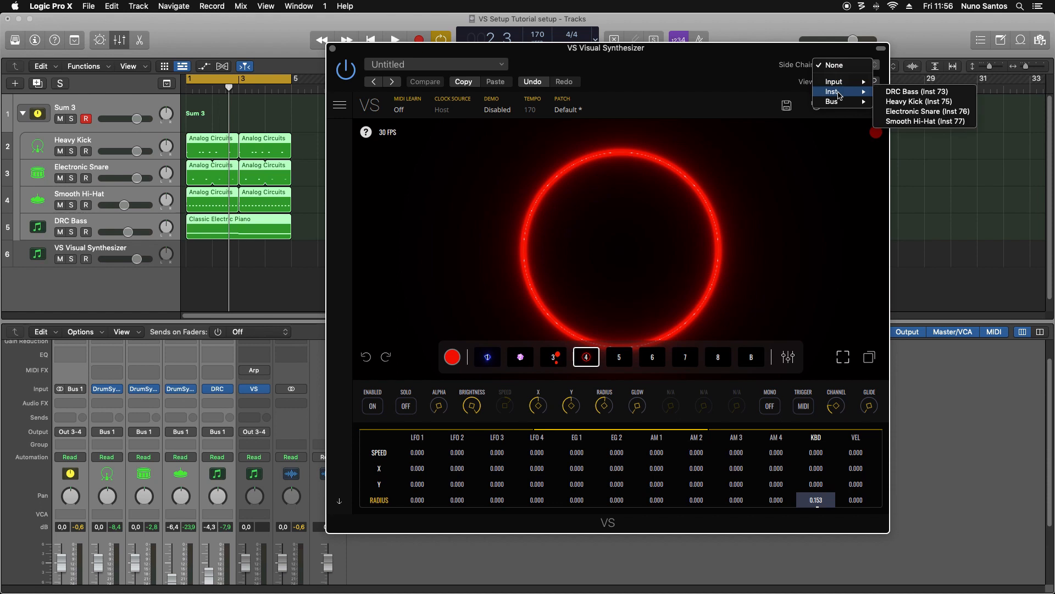
{"action": "mouse_move", "coordinate": [846, 106]}
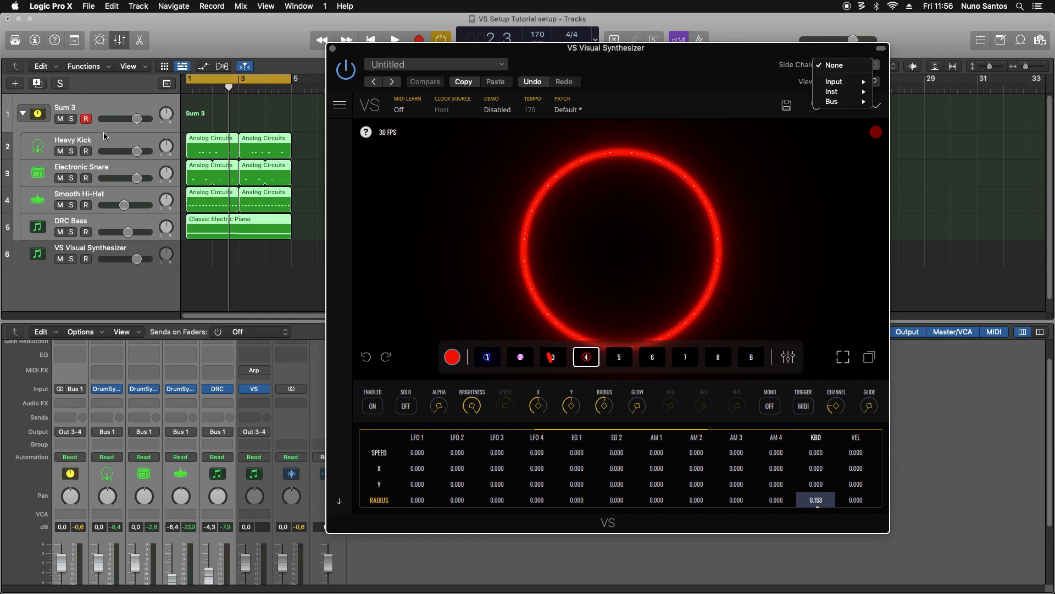
{"action": "mouse_move", "coordinate": [832, 101]}
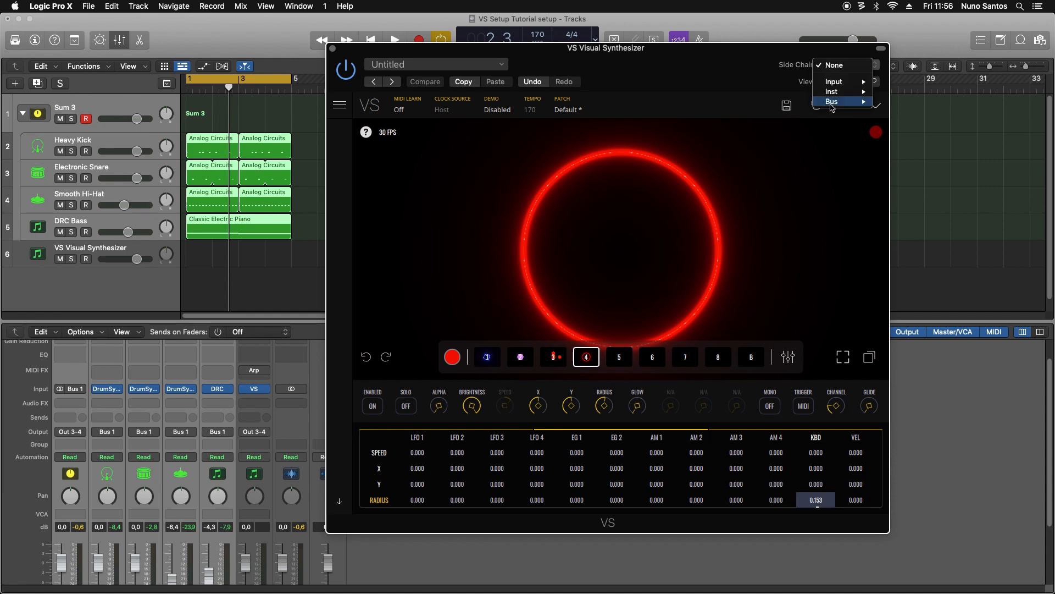
{"action": "mouse_move", "coordinate": [832, 91]}
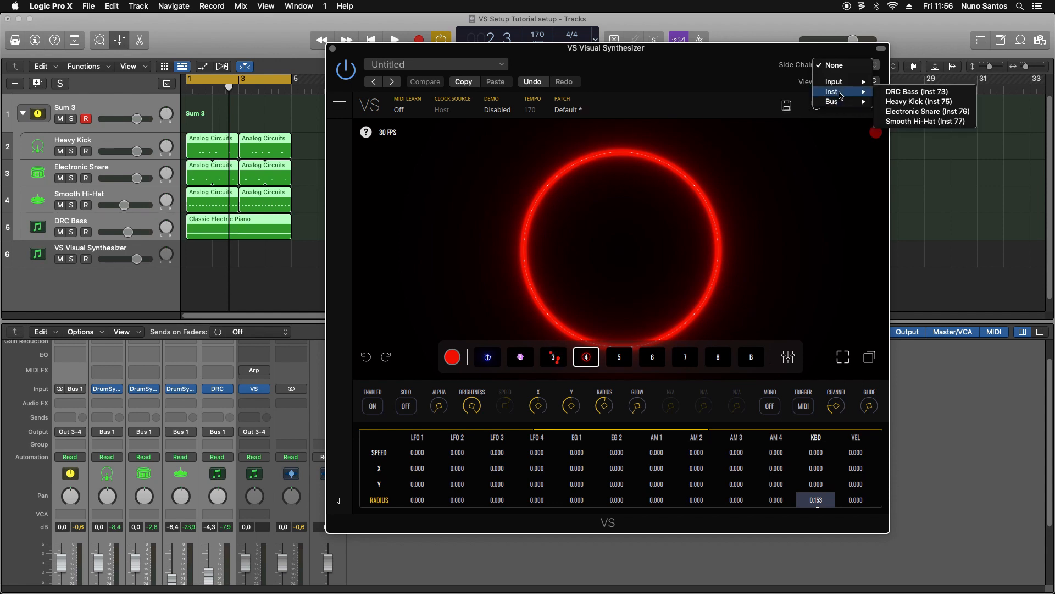
{"action": "mouse_move", "coordinate": [918, 112]}
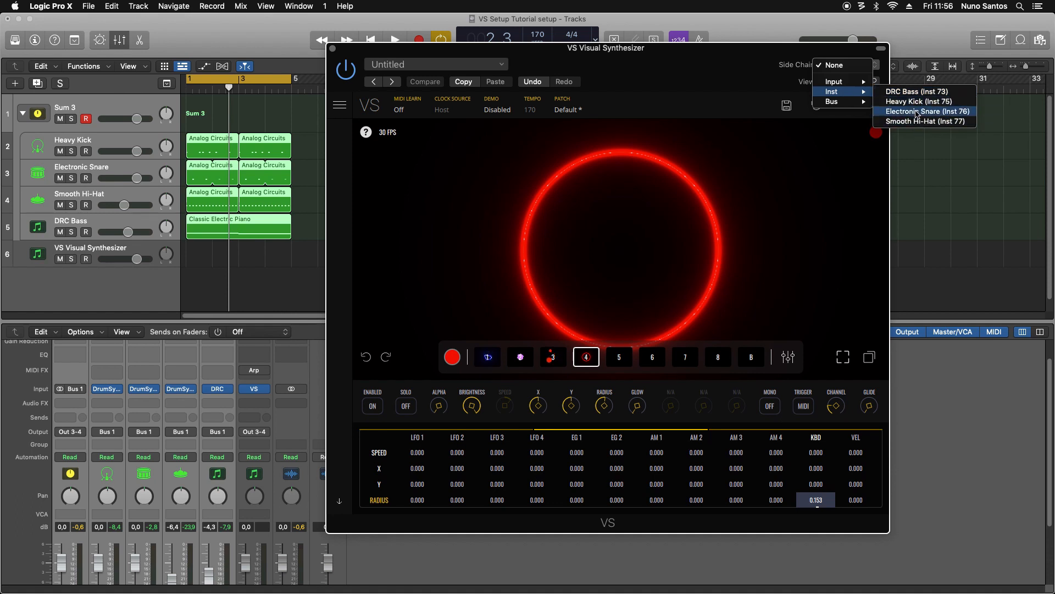
{"action": "mouse_move", "coordinate": [910, 91]}
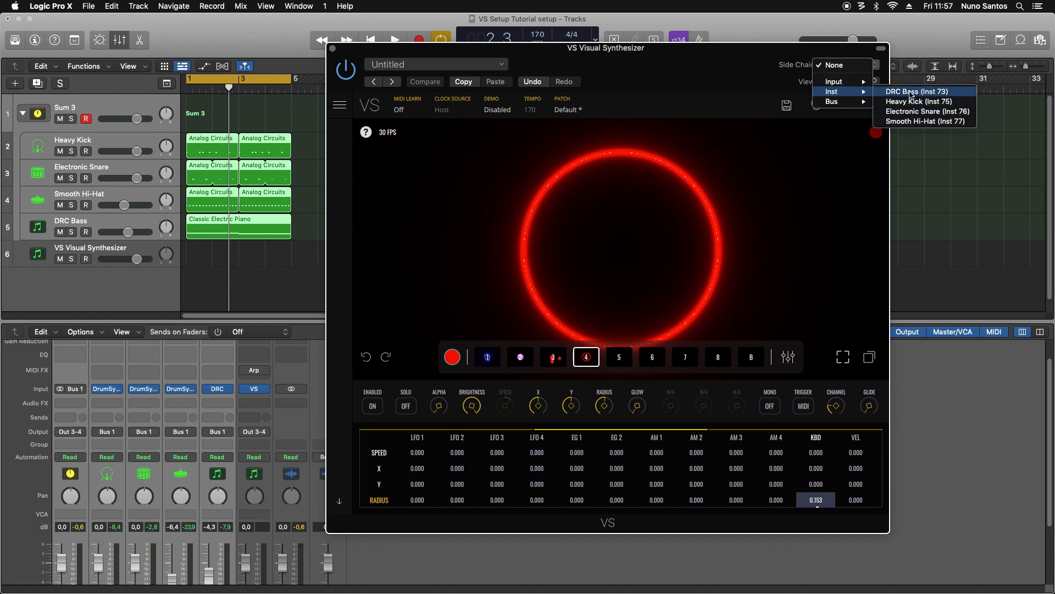
{"action": "mouse_move", "coordinate": [847, 101]}
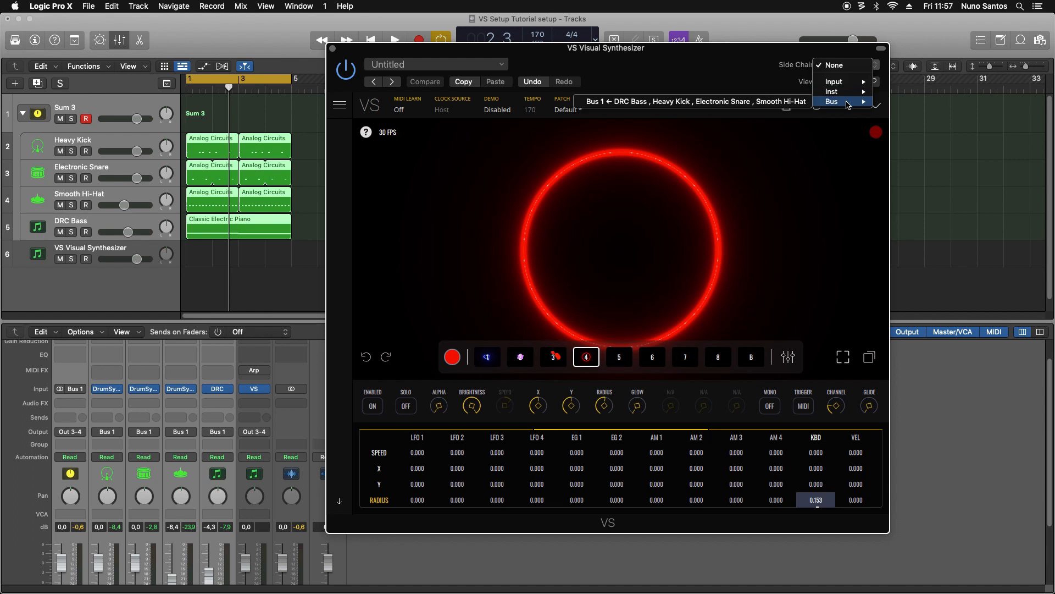
{"action": "left_click", "coordinate": [832, 101]}
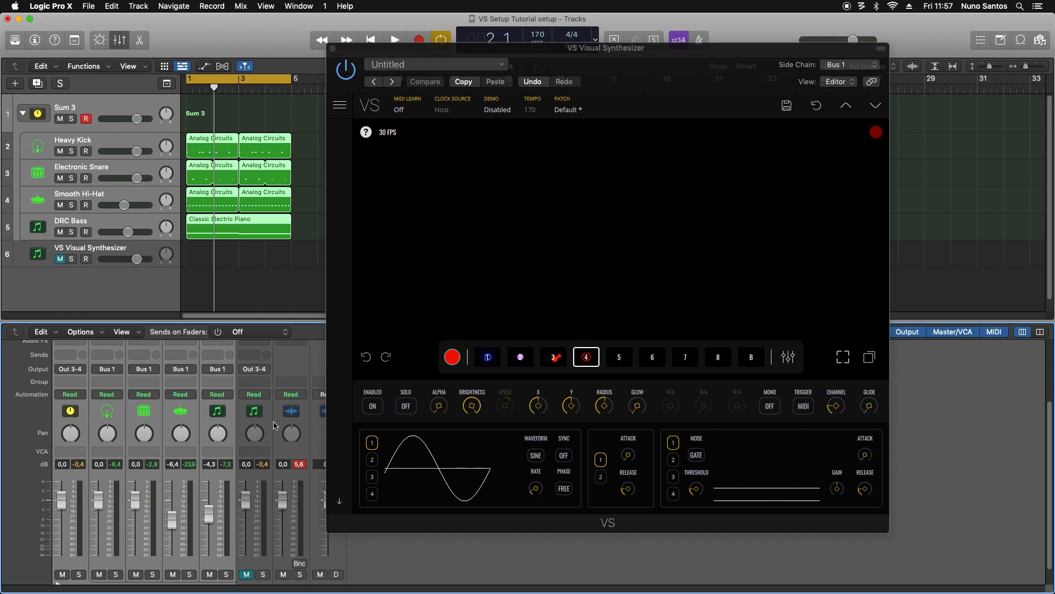
- Play the arrangement, enable VS layer 5, then close the plugin window
{"action": "left_click", "coordinate": [394, 39]}
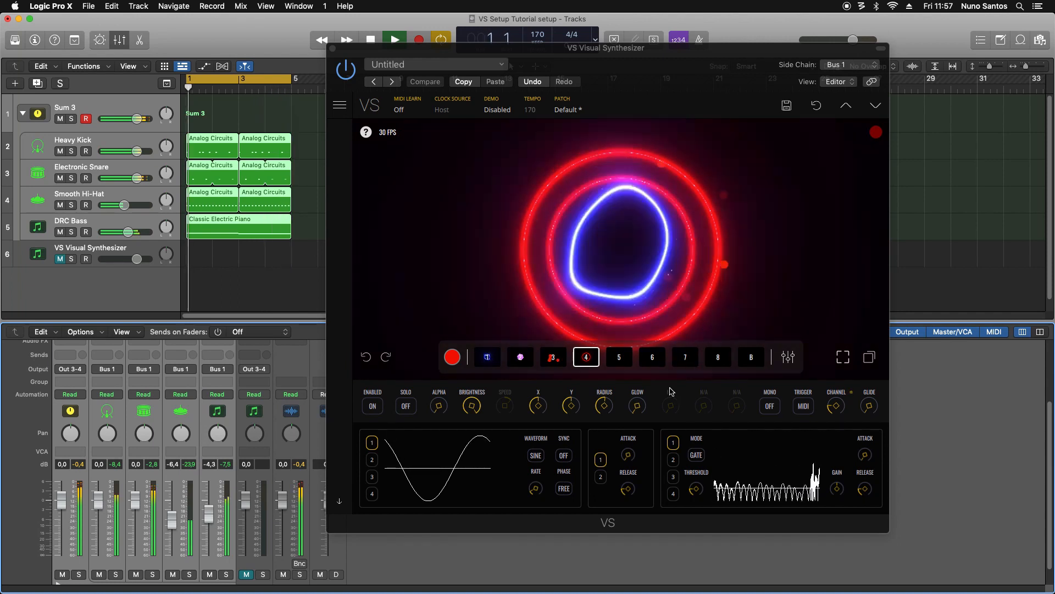
{"action": "left_click", "coordinate": [619, 357]}
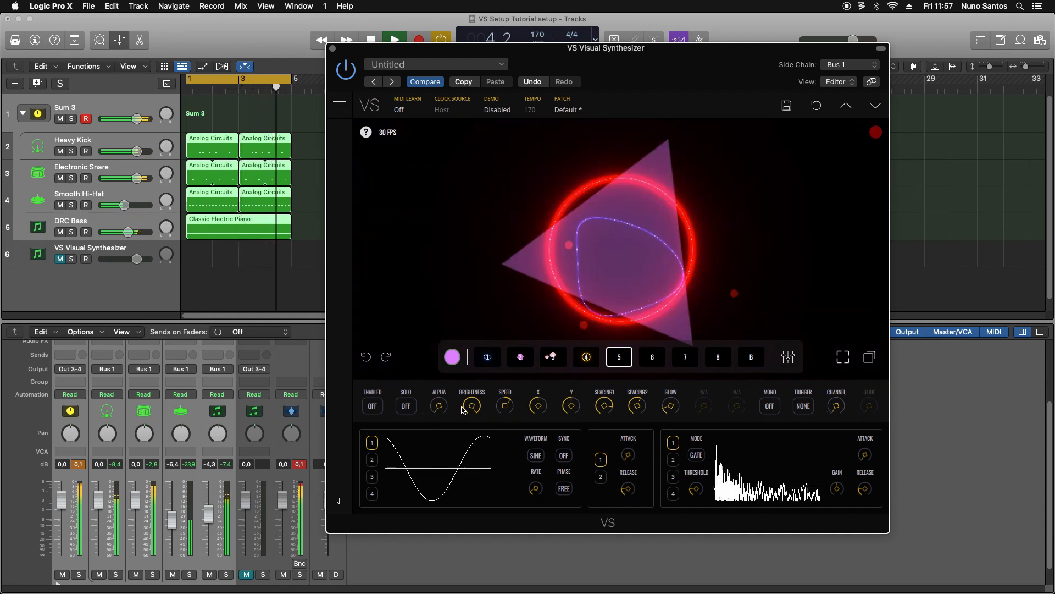
{"action": "left_click", "coordinate": [372, 406]}
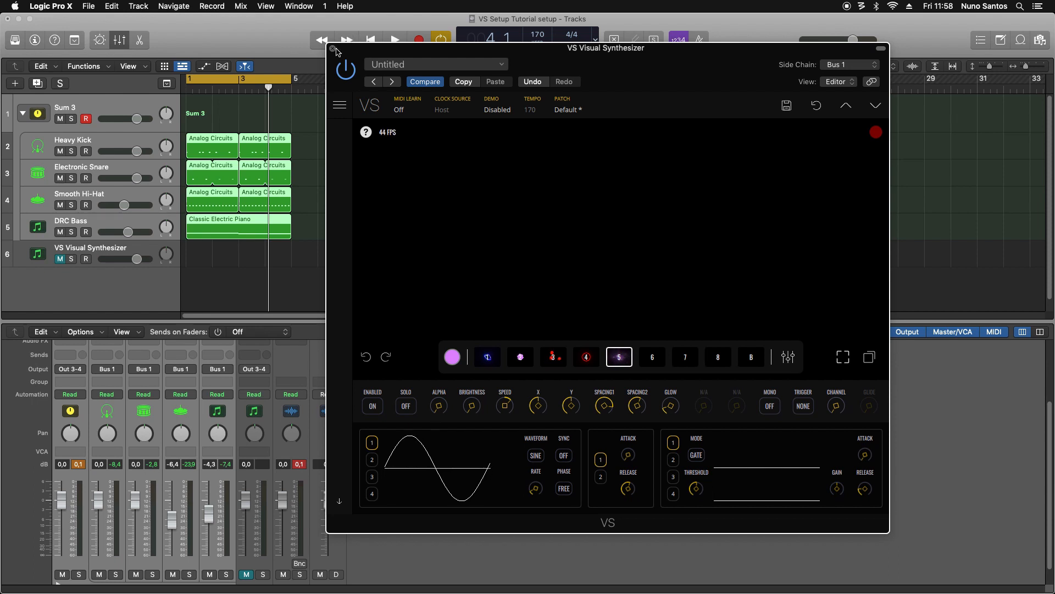
{"action": "left_click", "coordinate": [332, 49]}
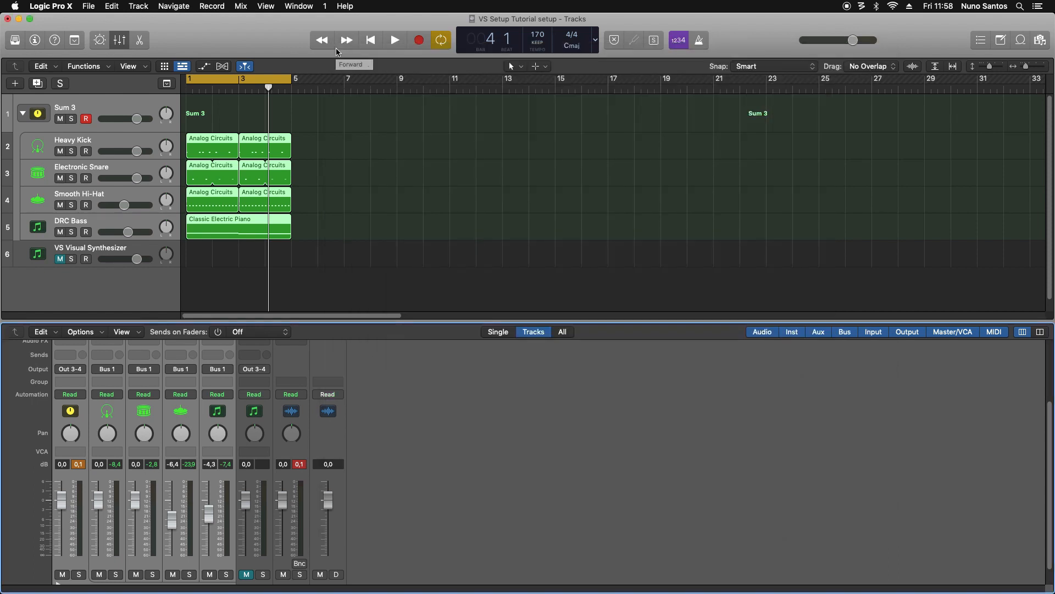